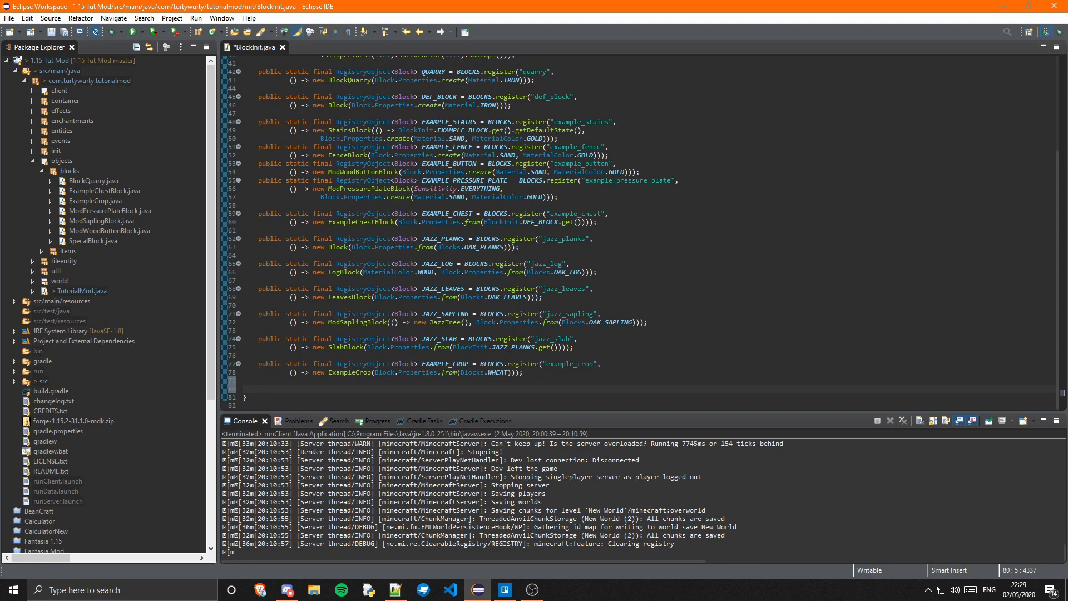
Step: Add a JAZZ_DOOR RegistryObject in BlockInit registering 'jazz_door' as a new JazzDoor with oak door properties
click(258, 388)
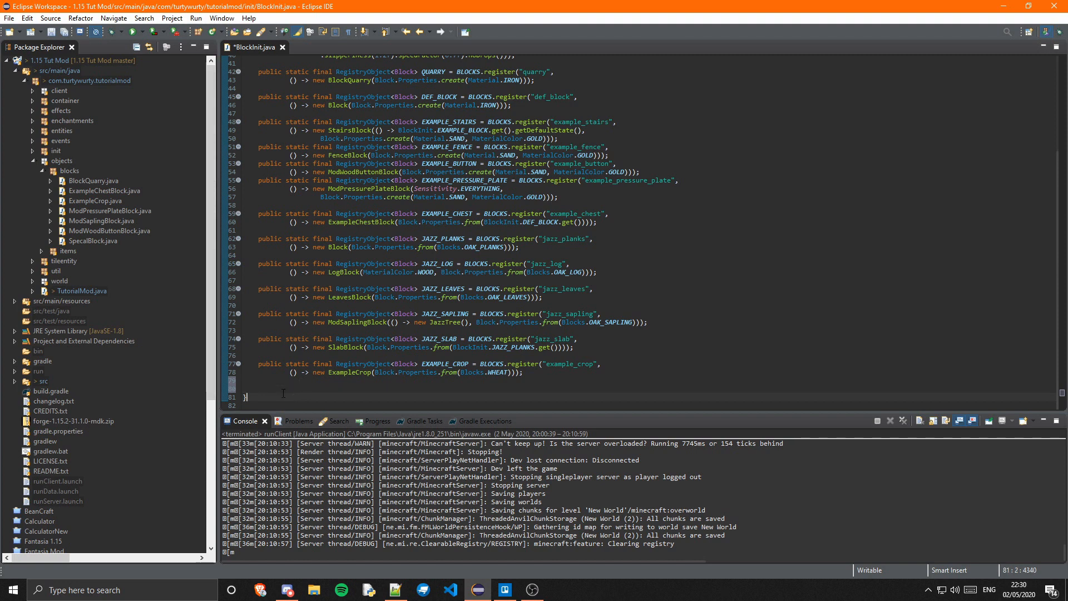
click(271, 389)
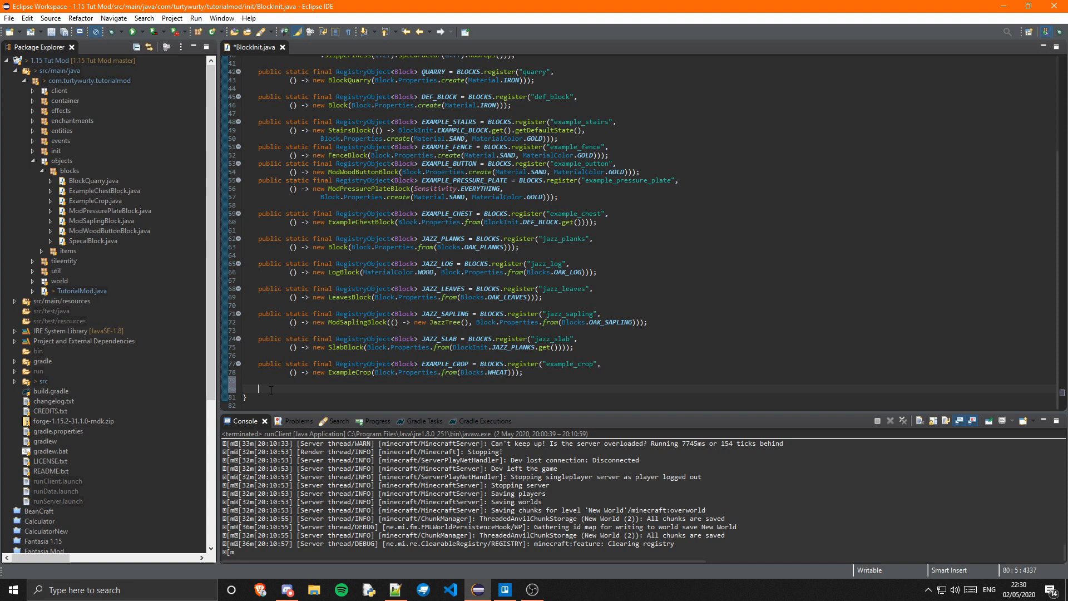
text(p)
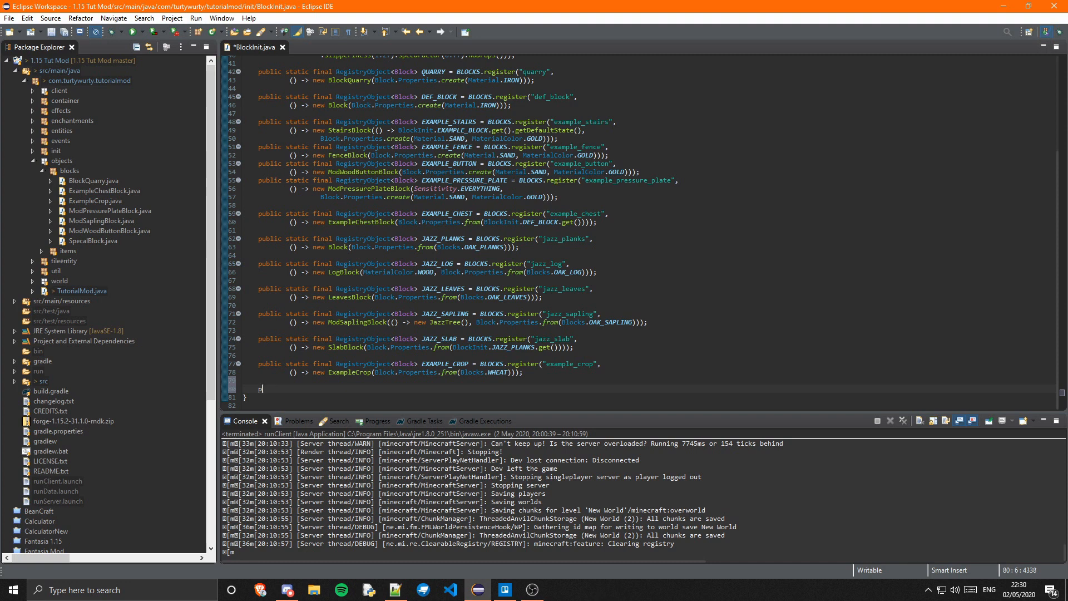
text(ublic stat)
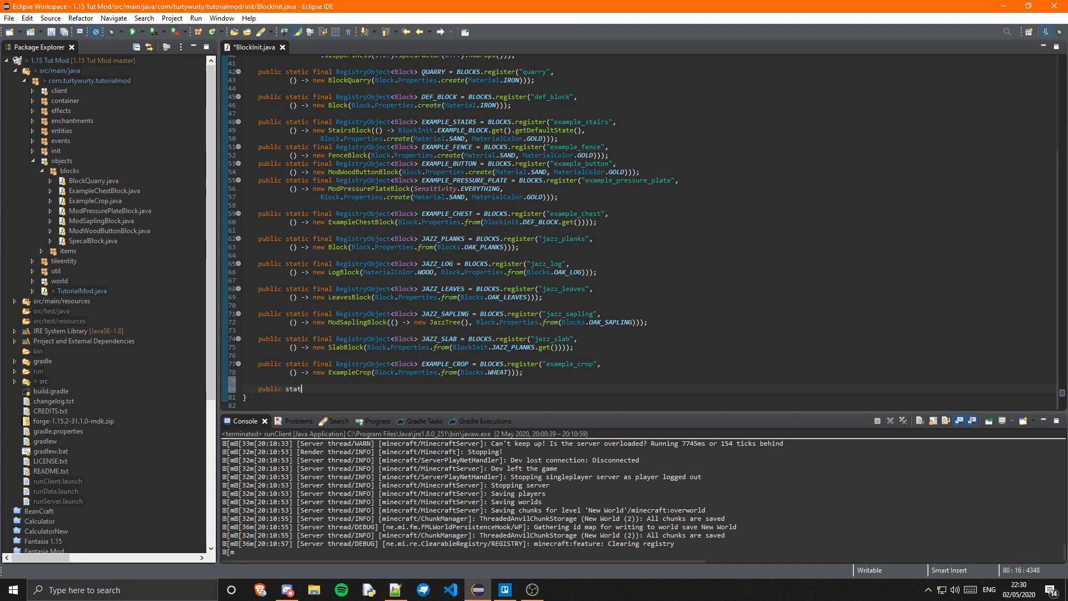
text(ic final RI)
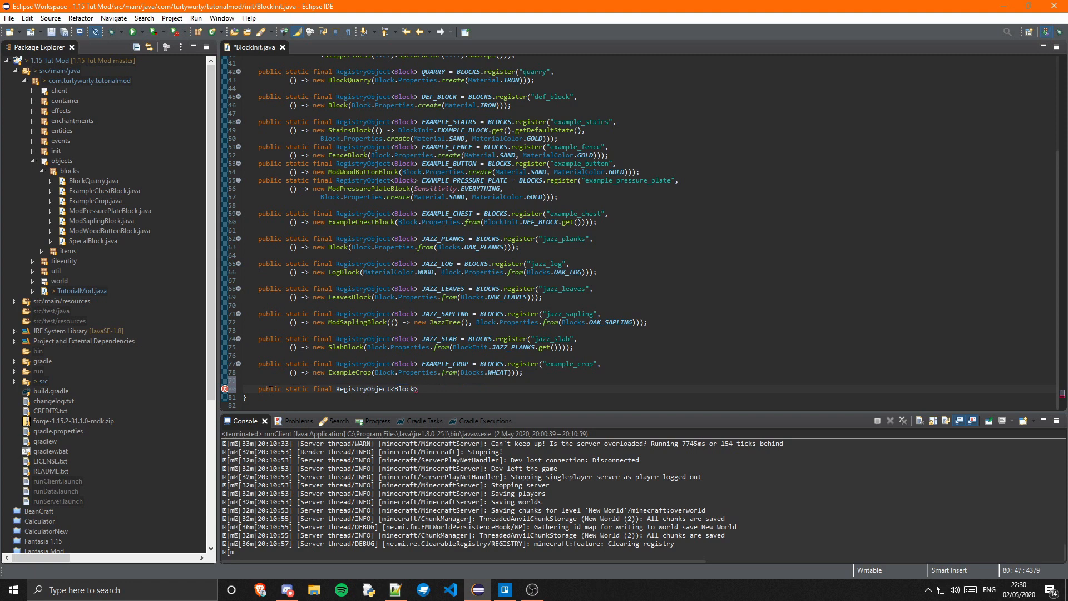
text(JAZZ_DOOR)
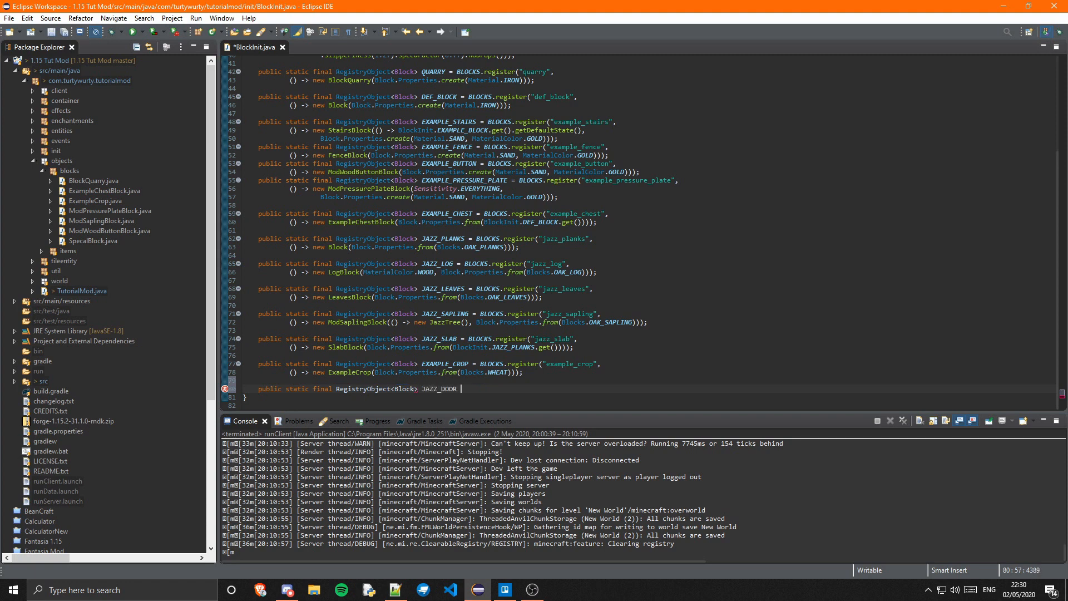
text(= BLOCKS.register("", sup)
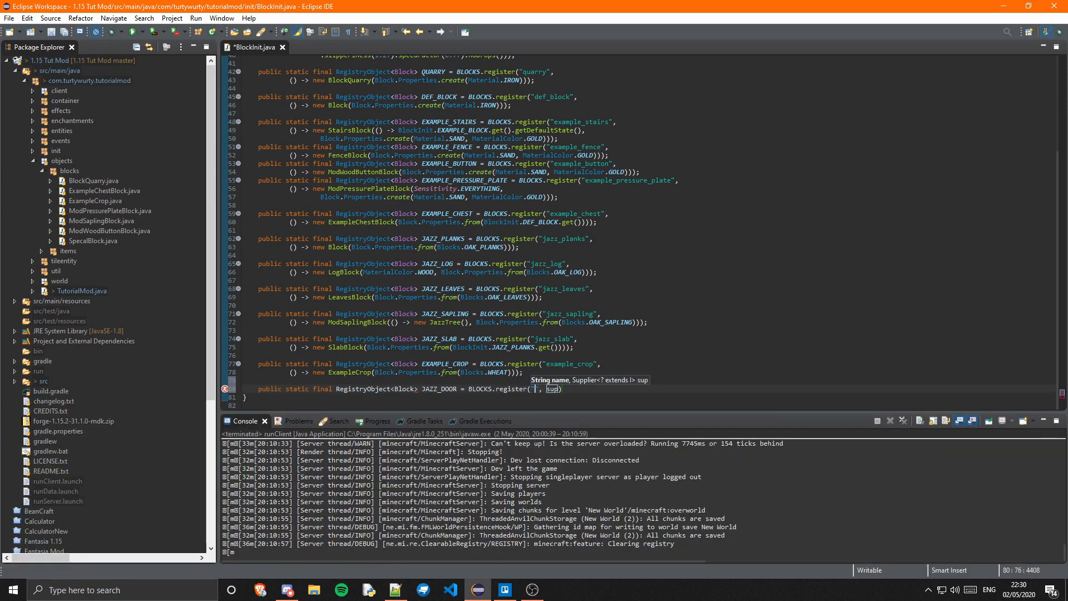
text(jazz_door)
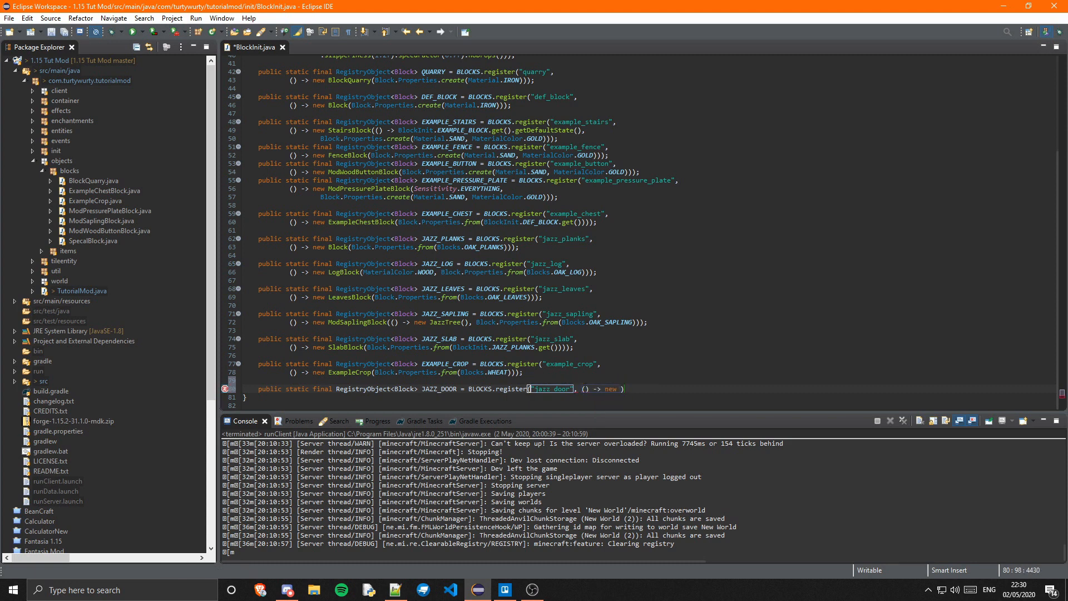
text(JazzDoor)
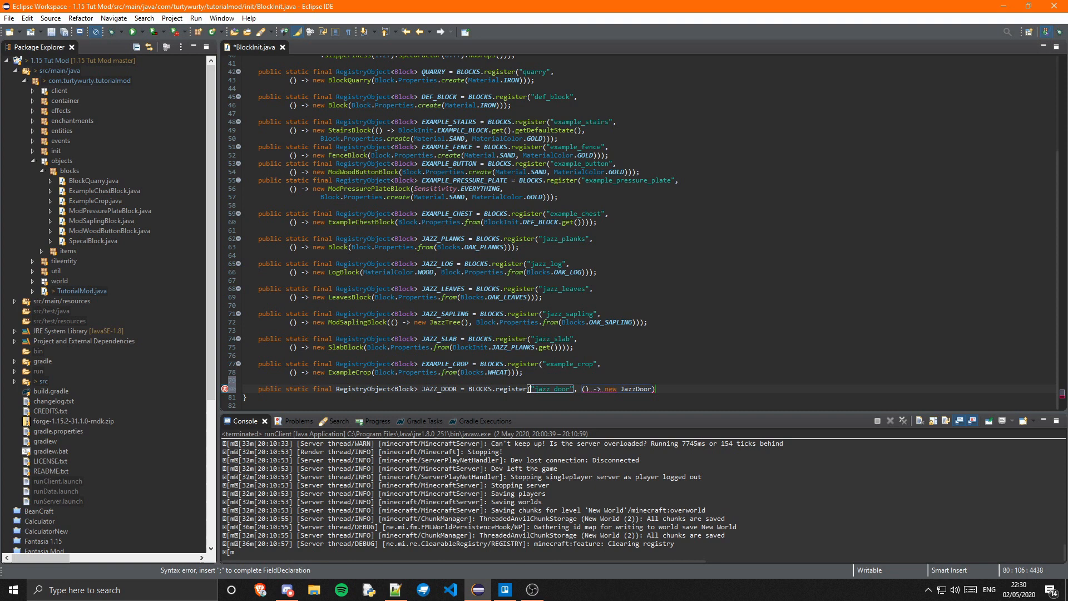
text(());)
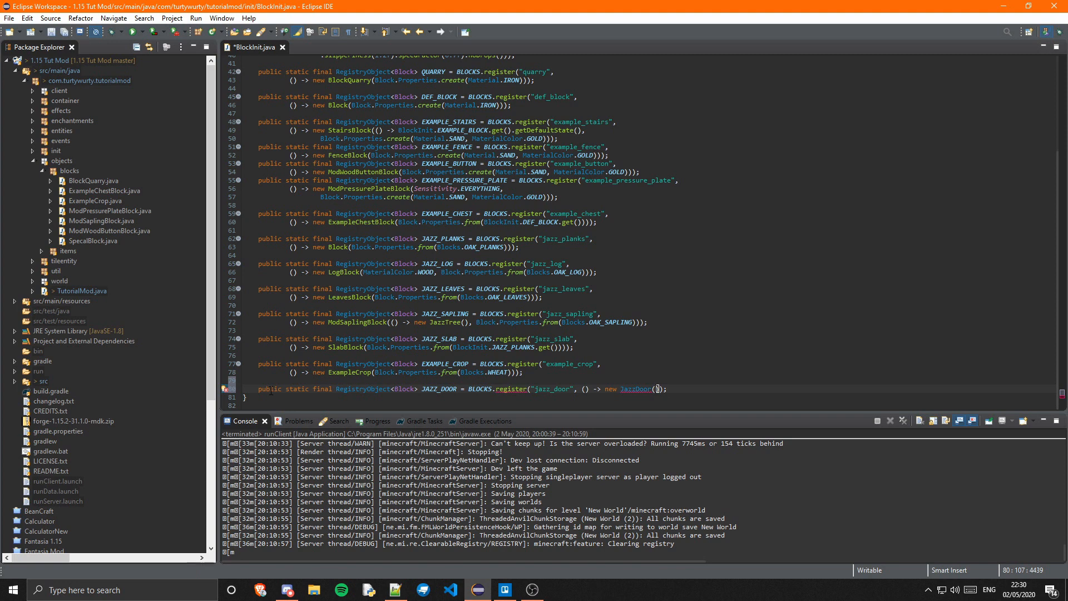
text(Block.Properties.from(Blocks.OAK_DOOR)));)
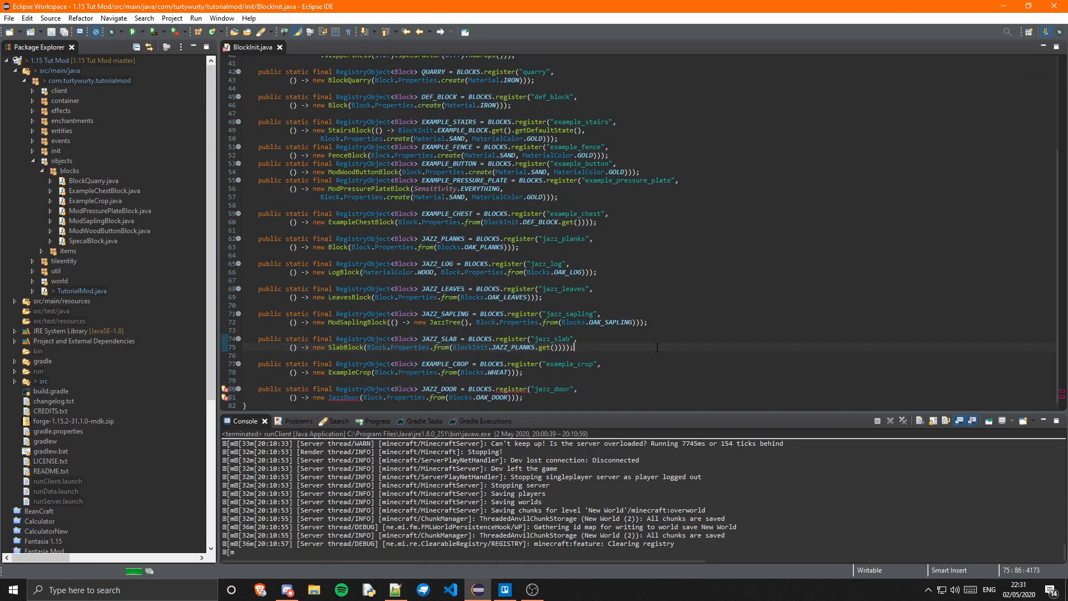
click(69, 171)
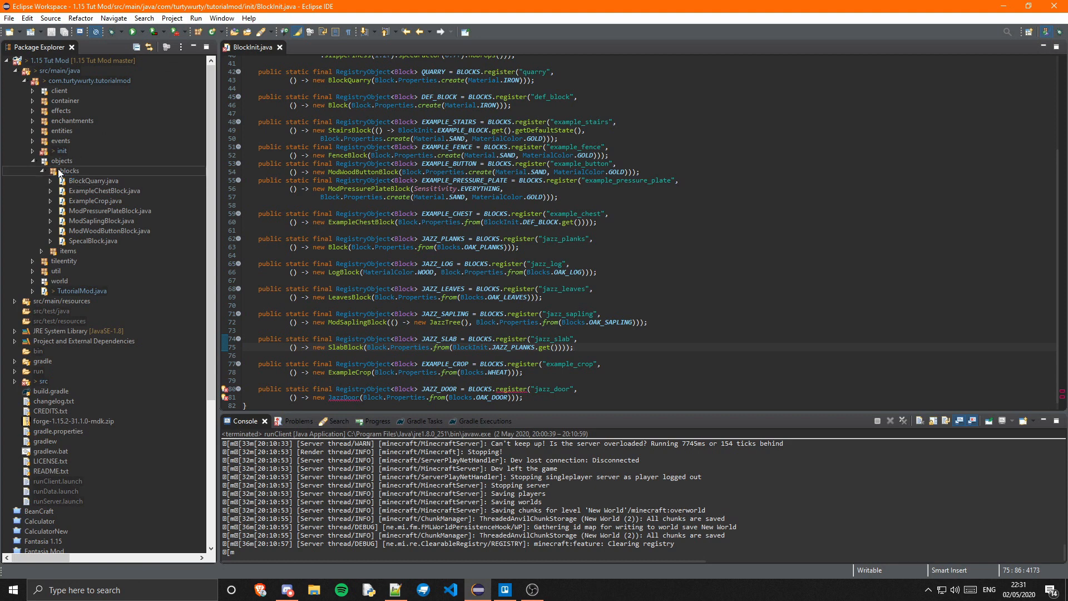
Step: Create class JazzDoor in the blocks package with superclass net.minecraft.block.DoorBlock
right_click(68, 170)
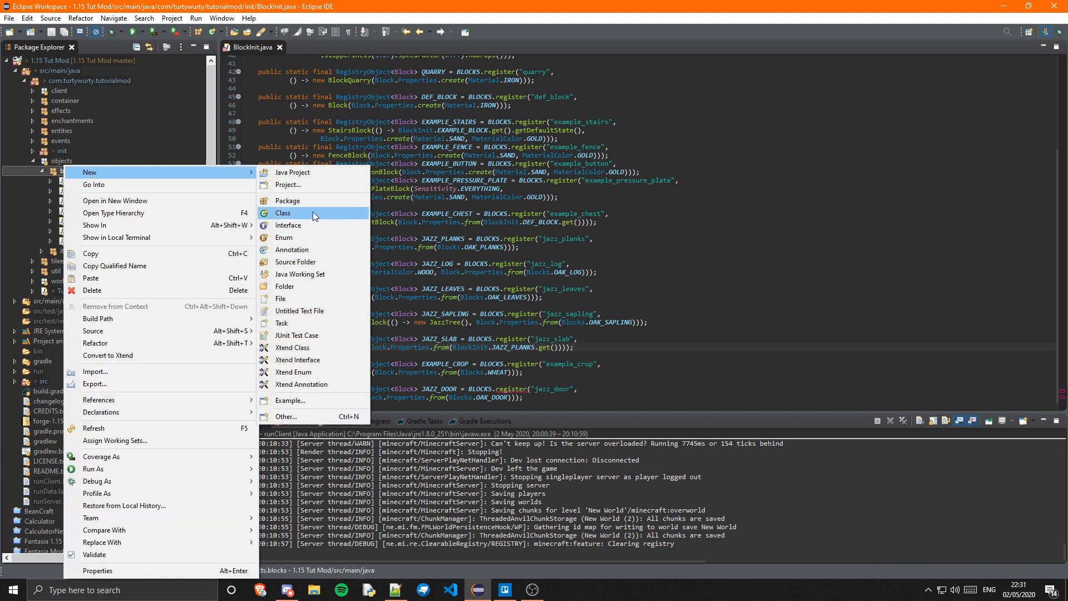
click(283, 213)
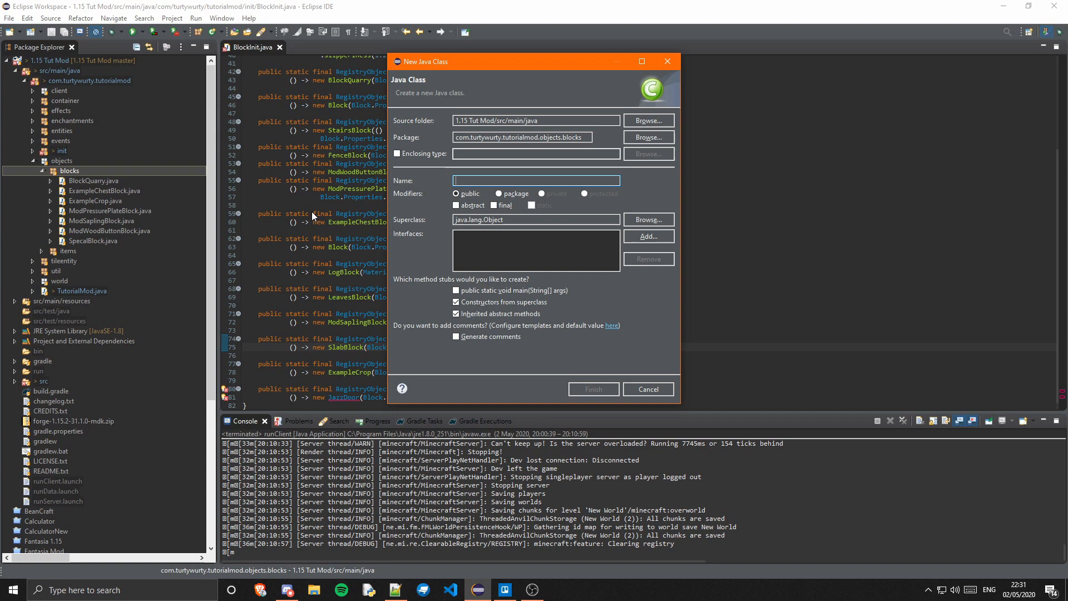
text(Jaz)
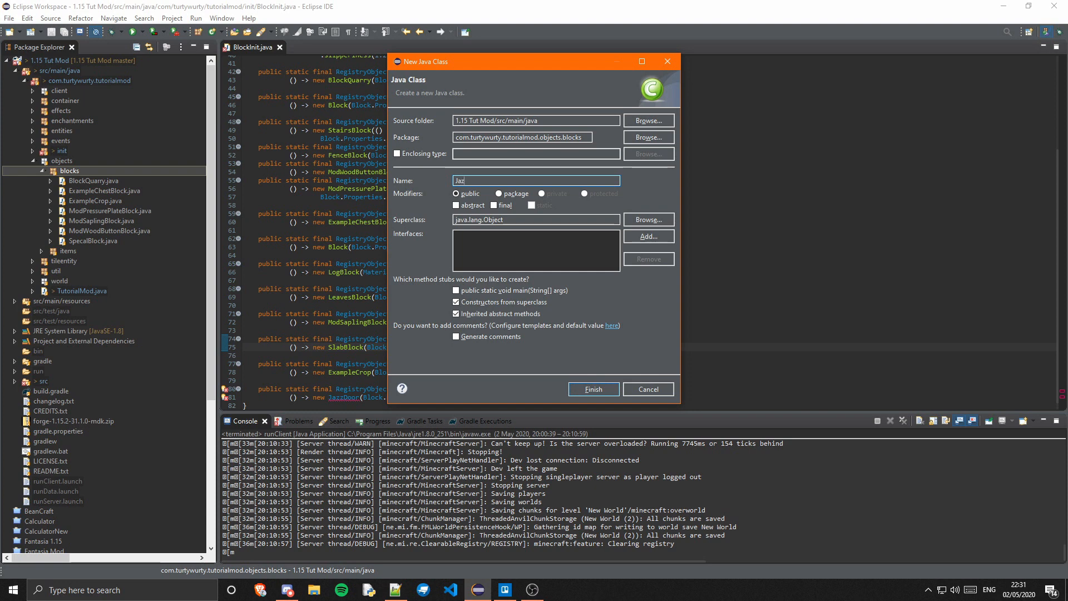
text(zDoor)
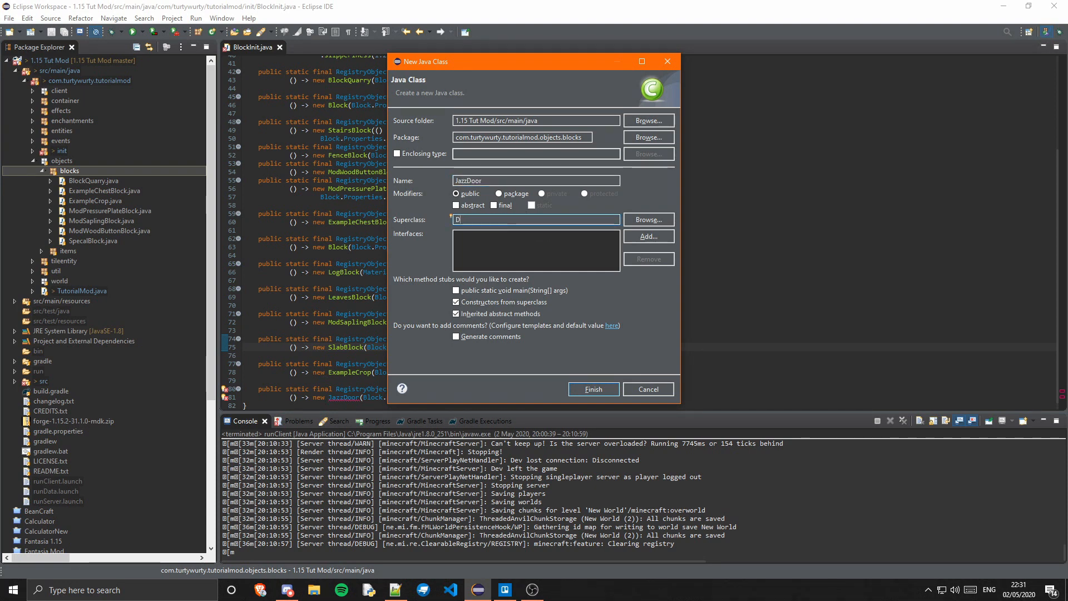
text(net.minecraft.block.DoorBlock)
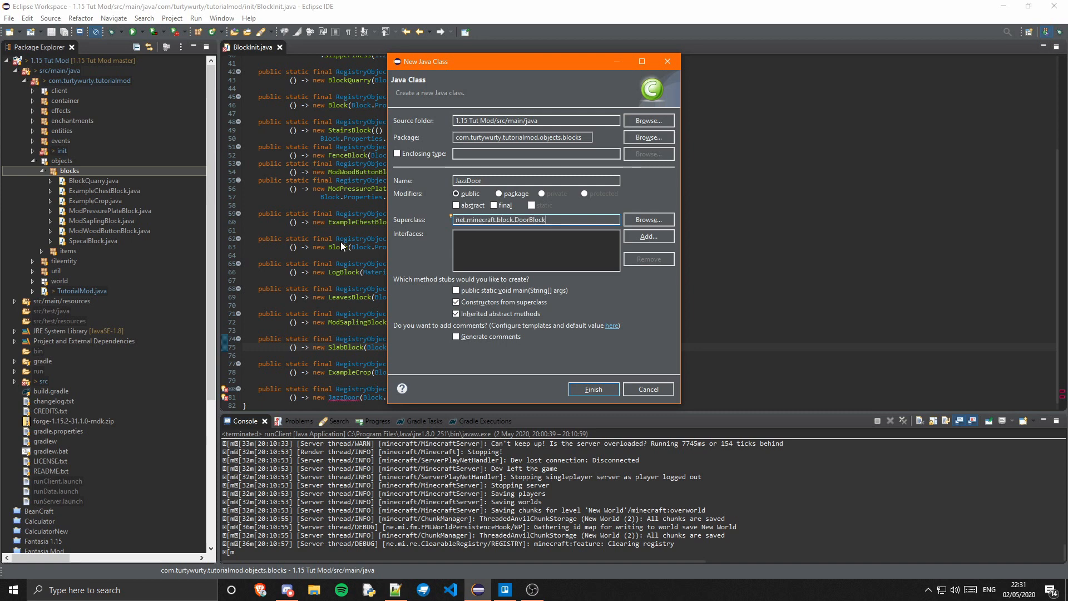
click(592, 389)
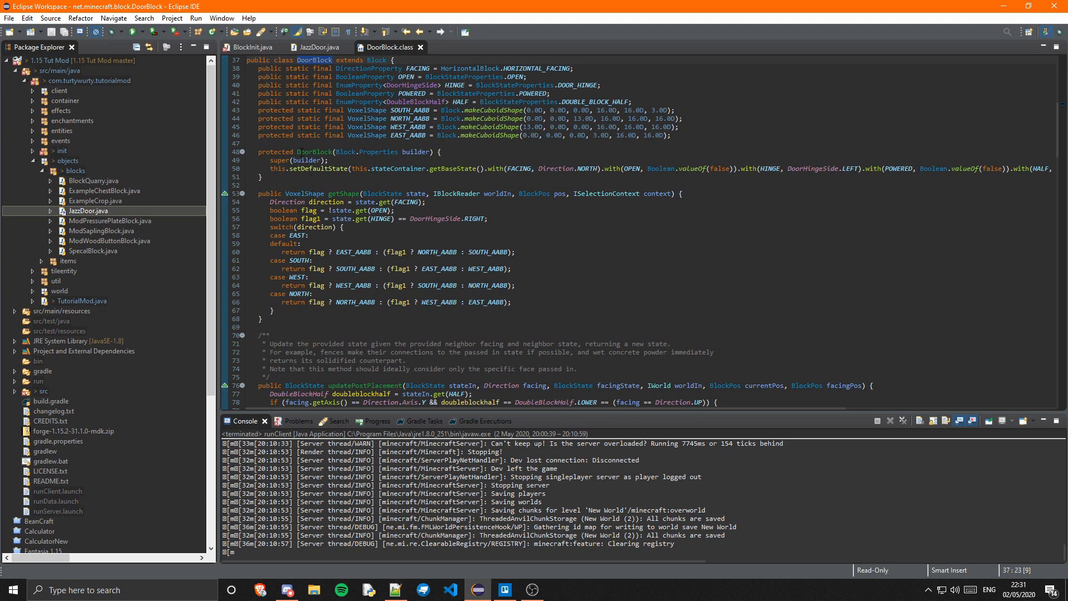
Step: Close the DoorBlock source, save JazzDoor with its properties constructor, and return to BlockInit
click(421, 47)
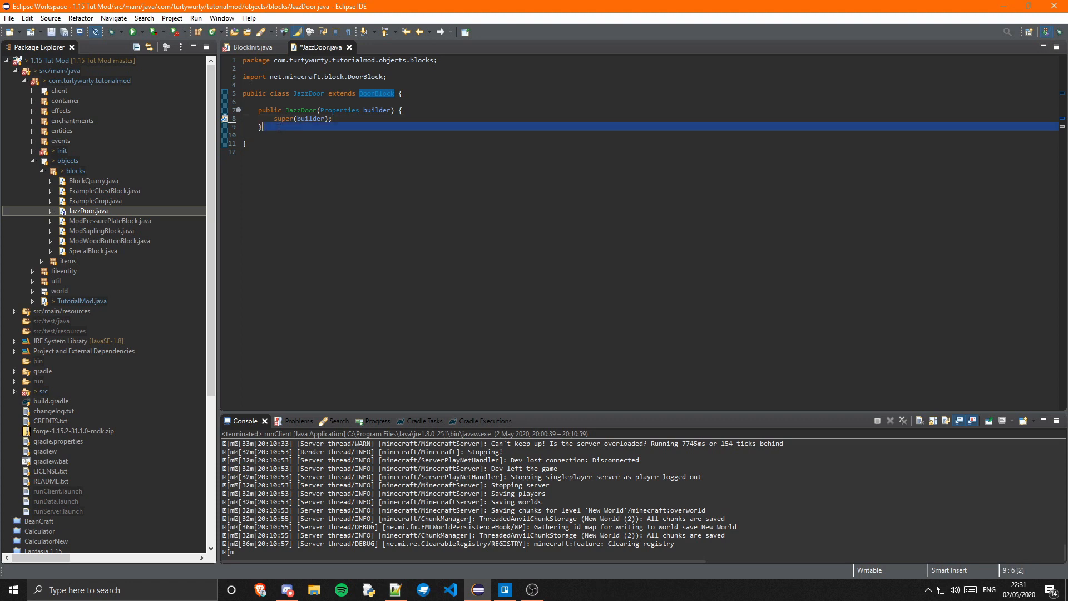
key(ctrl+s)
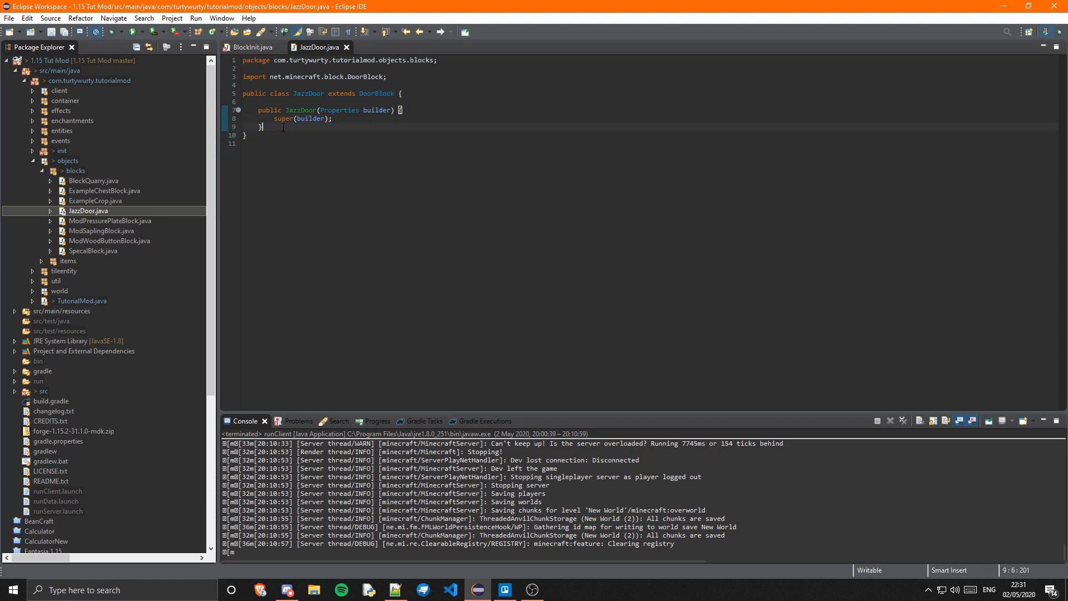
click(249, 47)
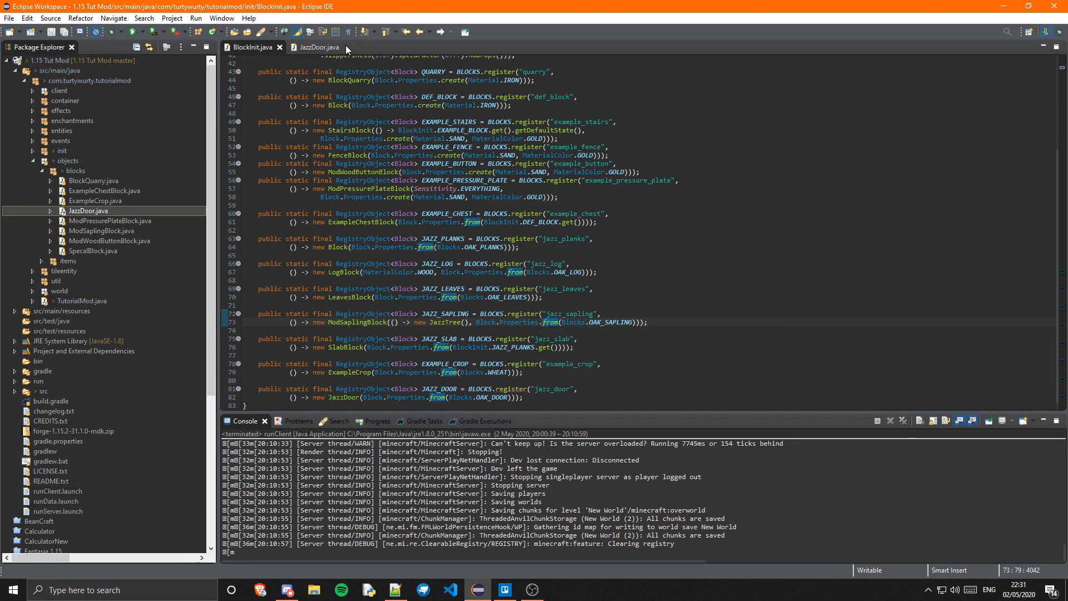
Step: Close all editor tabs, collapse the blocks and objects packages, and expand util
right_click(318, 47)
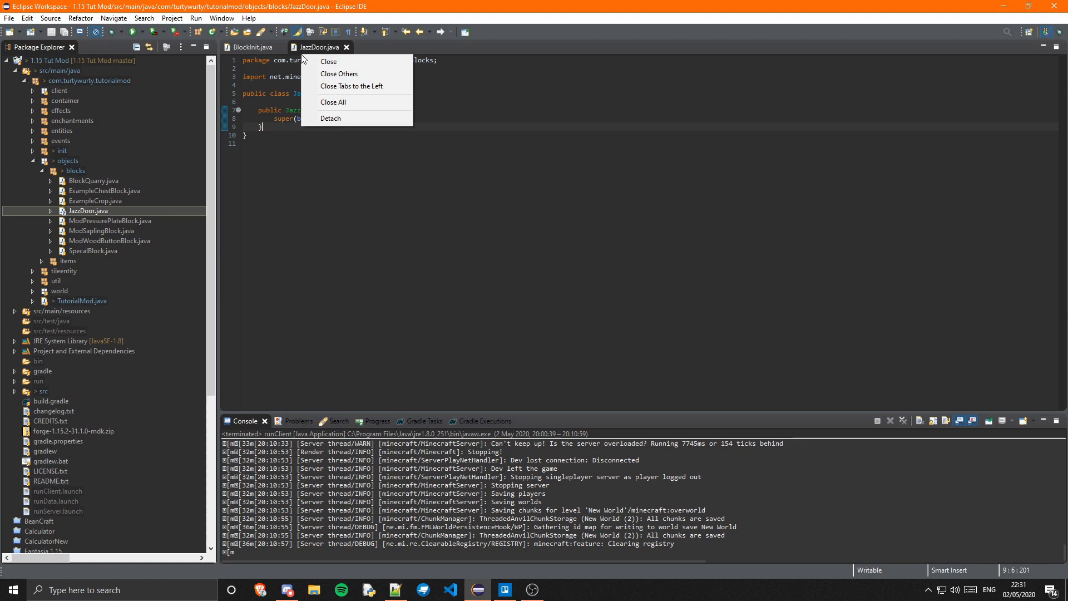
click(333, 102)
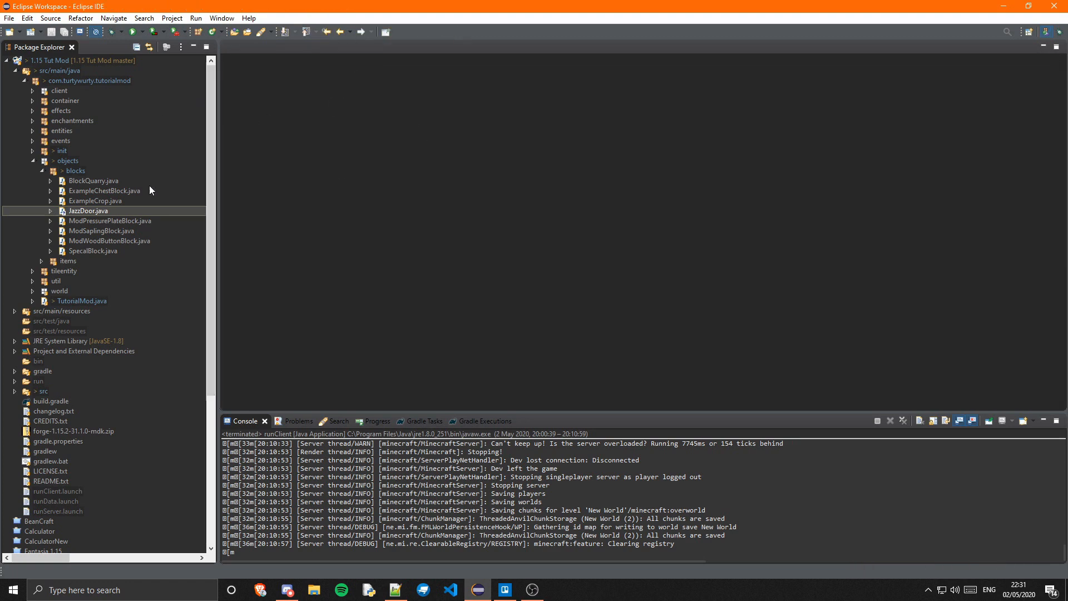
click(41, 170)
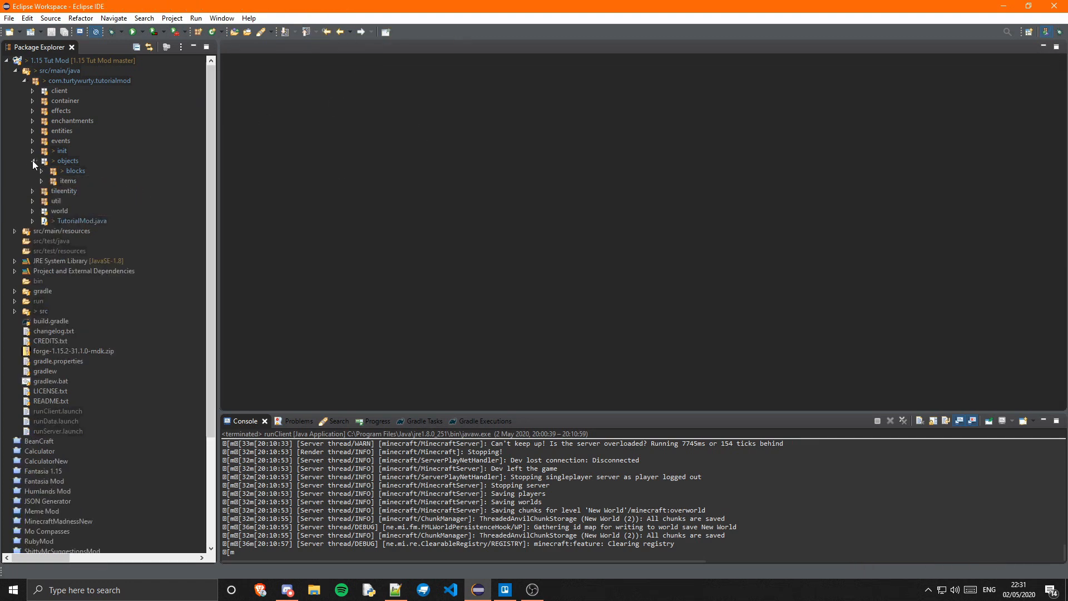
click(32, 160)
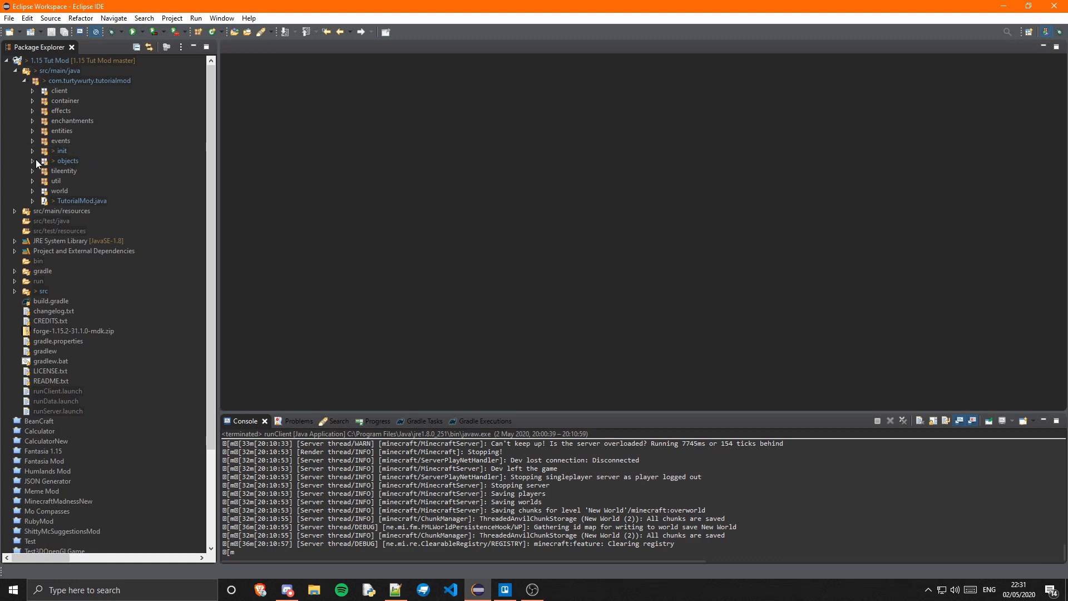
double_click(83, 200)
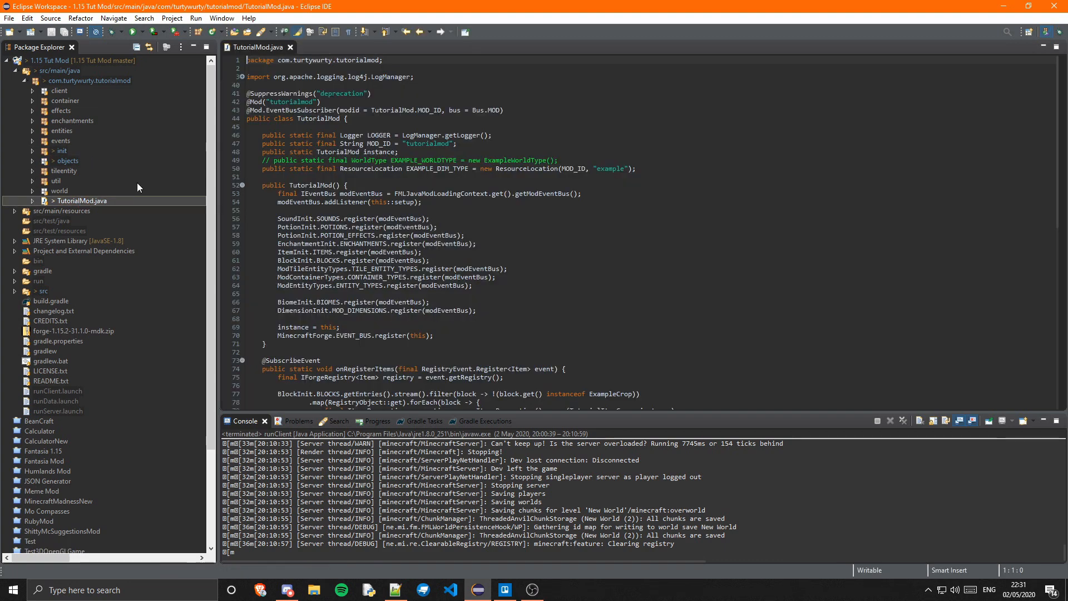
scroll(down, 3)
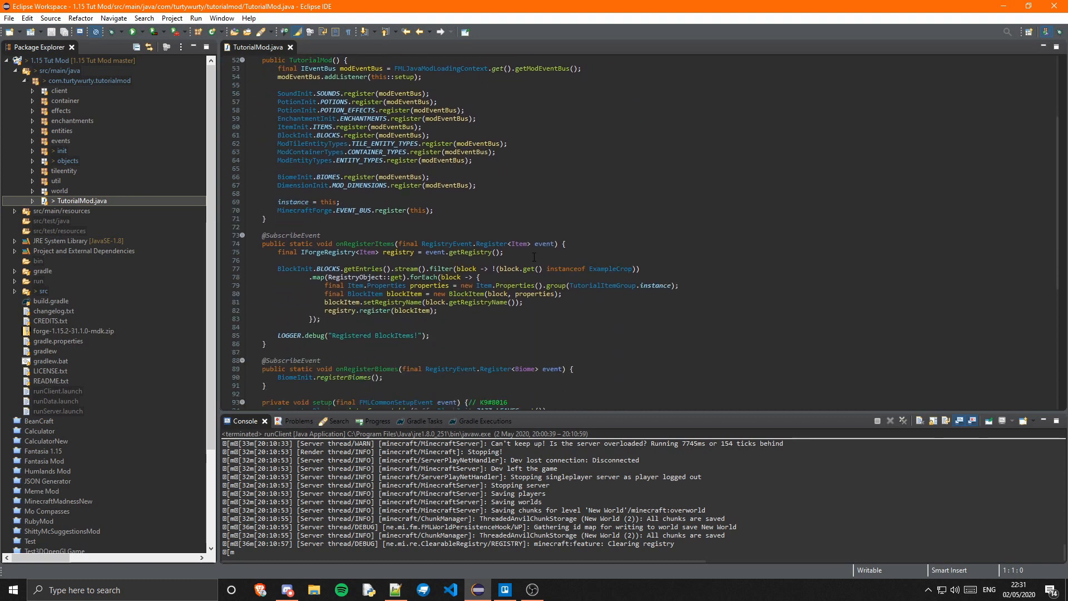
scroll(down, 3)
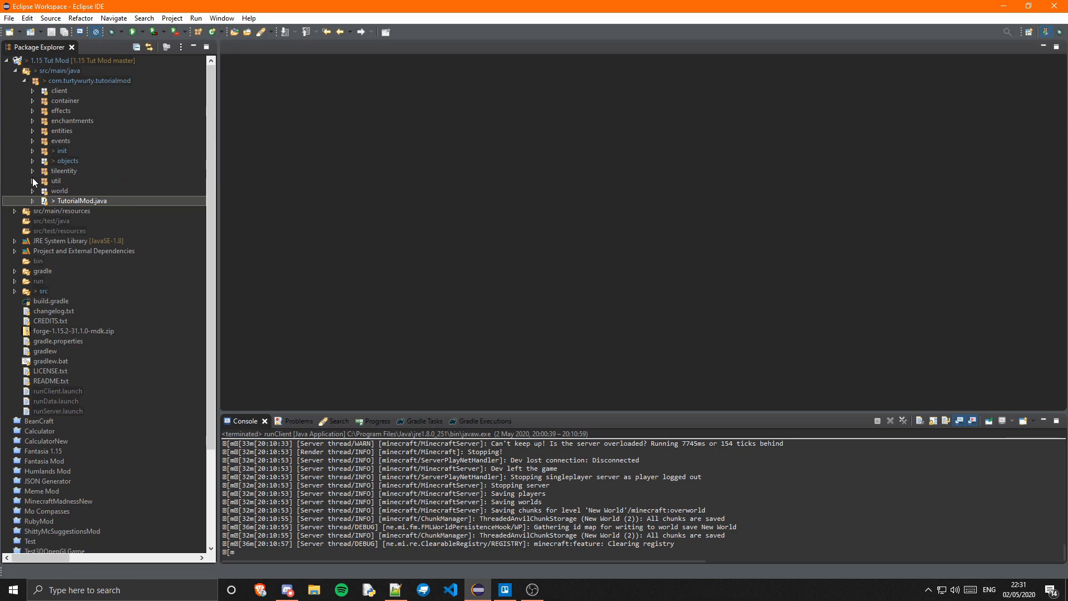
click(32, 182)
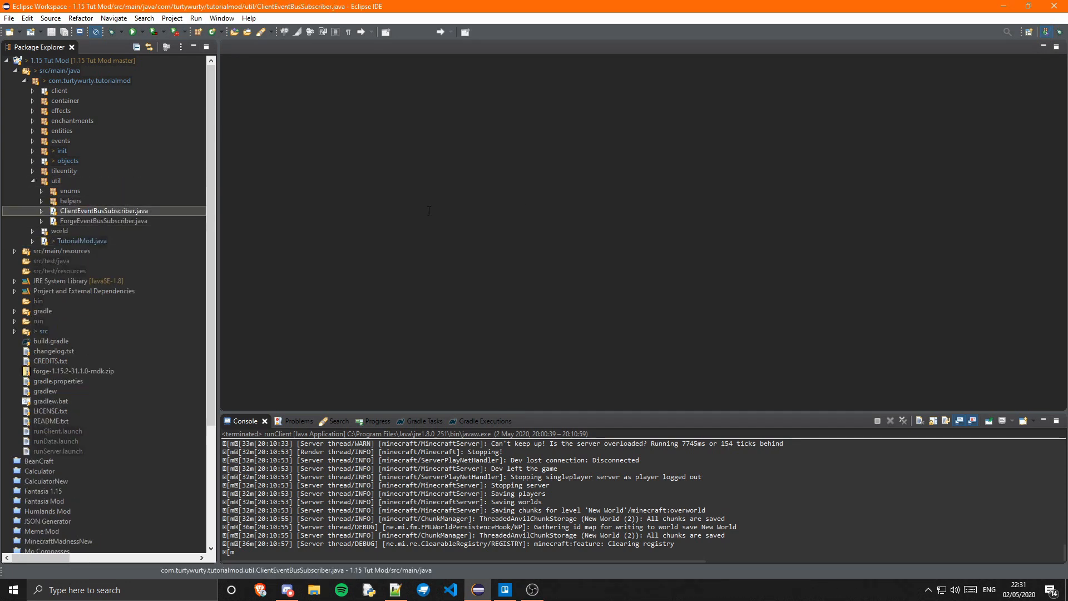
Step: In ClientEventBusSubscriber, set JAZZ_DOOR's render layer to RenderType.getCutout(), save and close
double_click(104, 211)
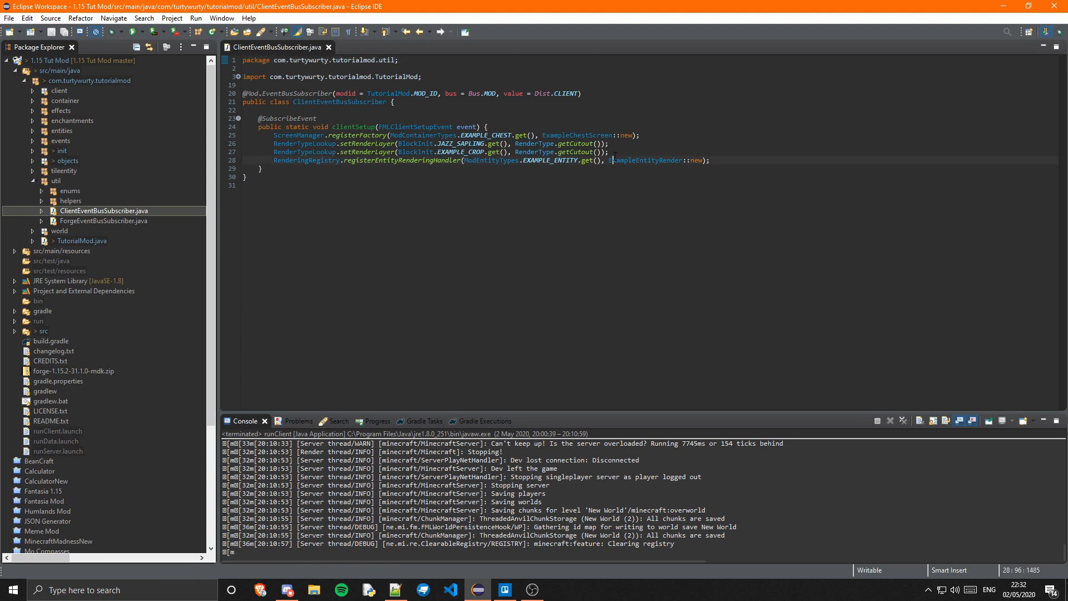
double_click(643, 160)
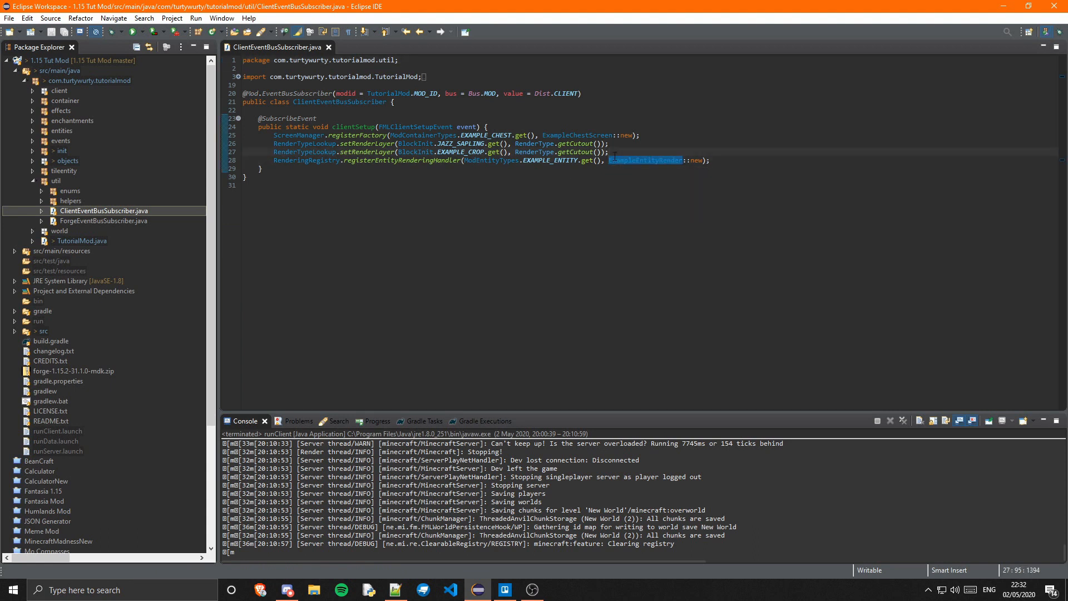
text(RenderTypeLookup)
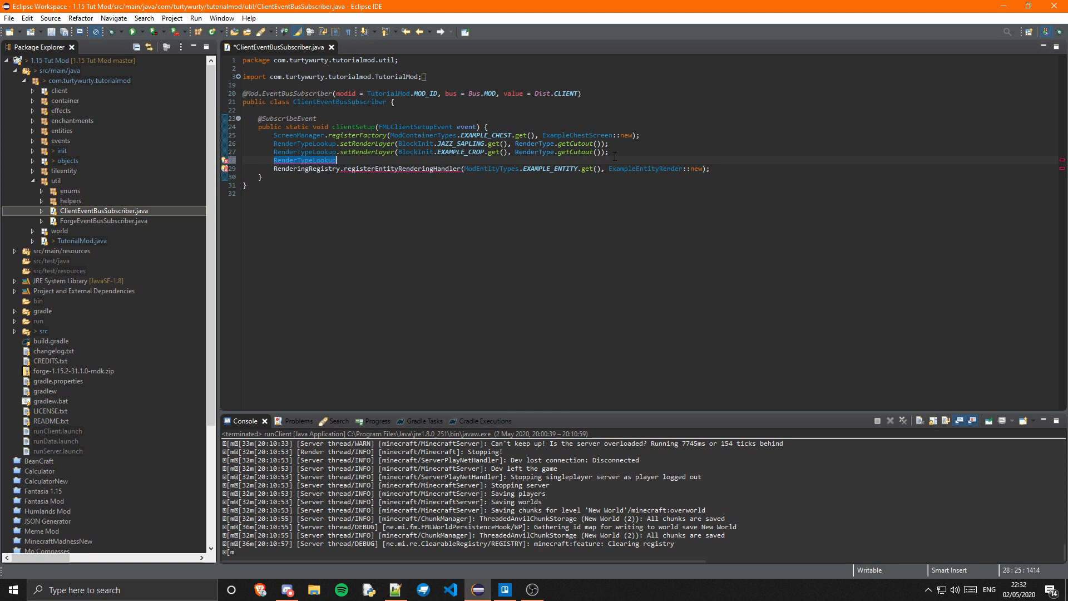
text(.set)
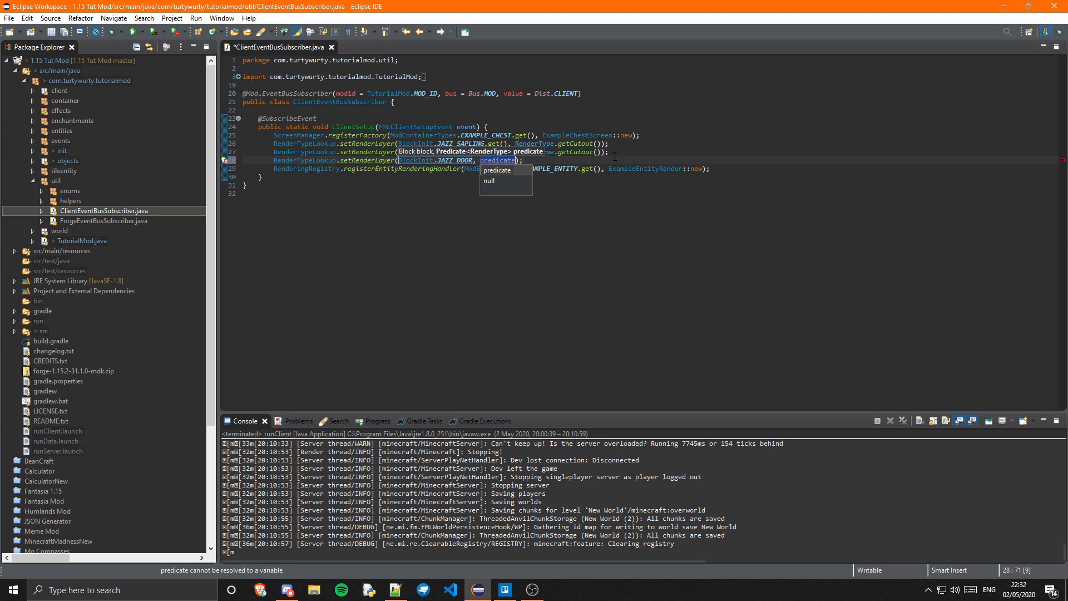
text(RenderType.getCutout()
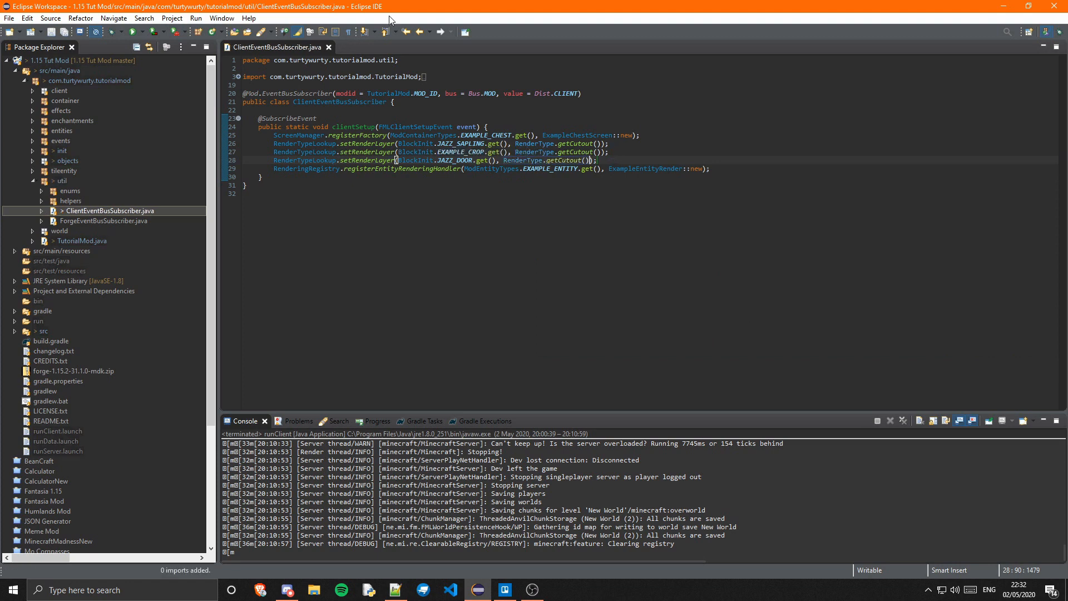
click(328, 47)
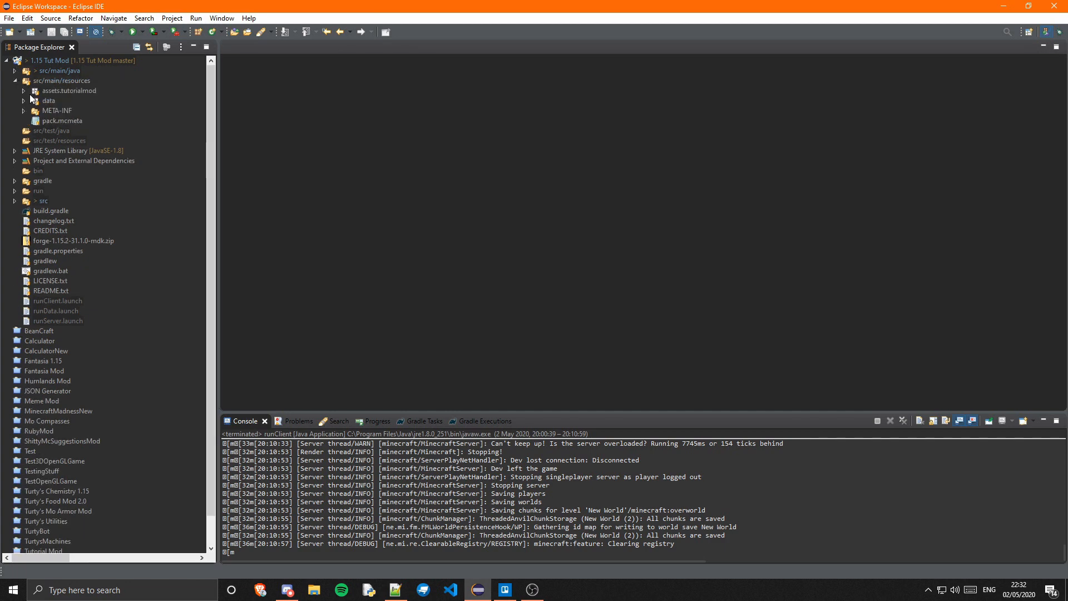
Step: Copy def_block.json within blockstates and name the copy jazz_door.json
click(32, 90)
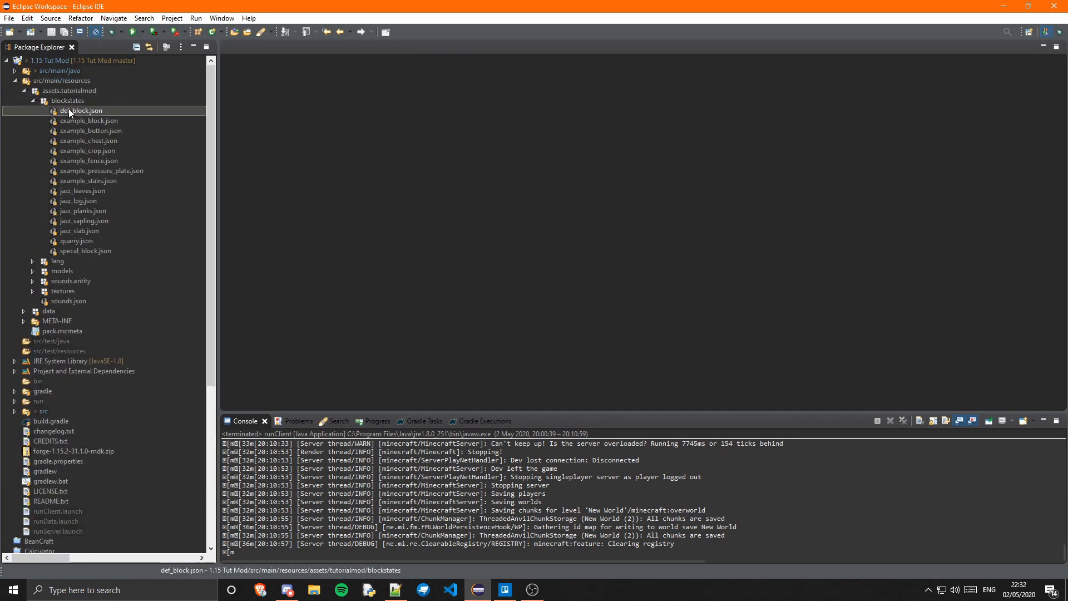
click(67, 100)
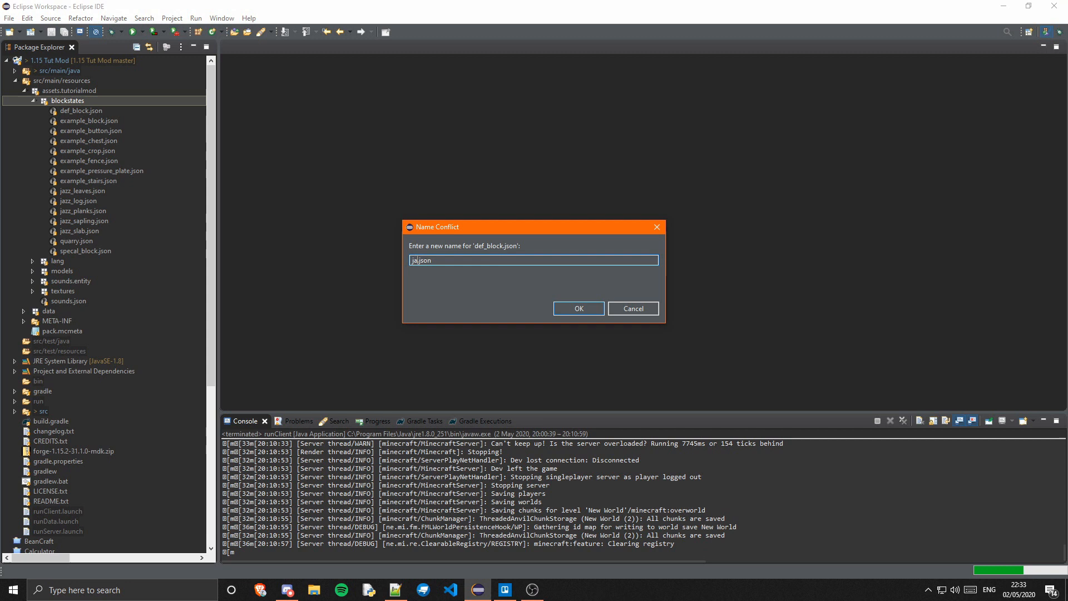
click(578, 308)
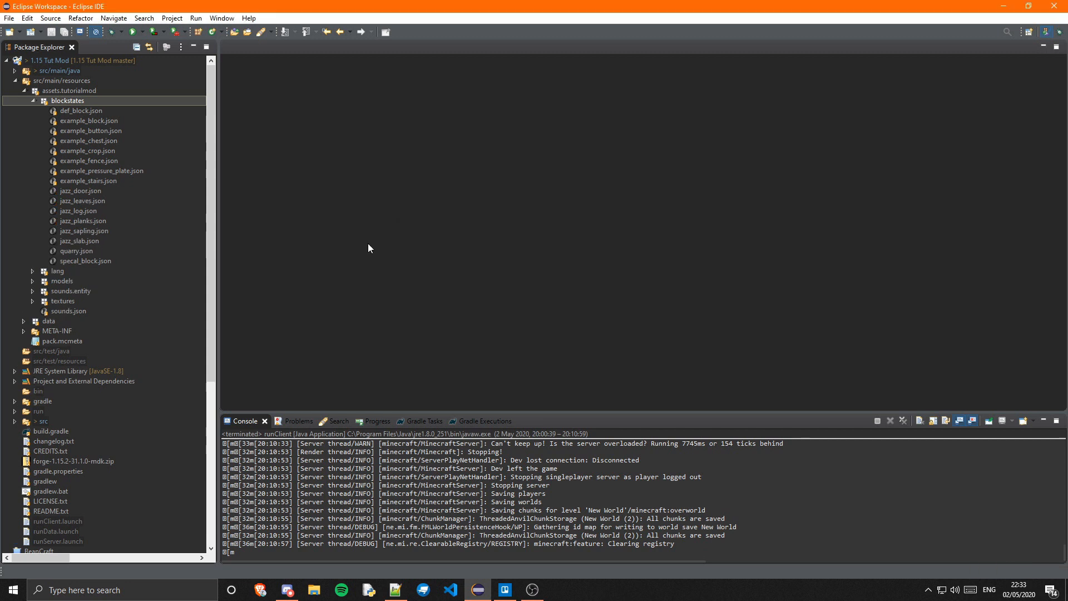
click(80, 191)
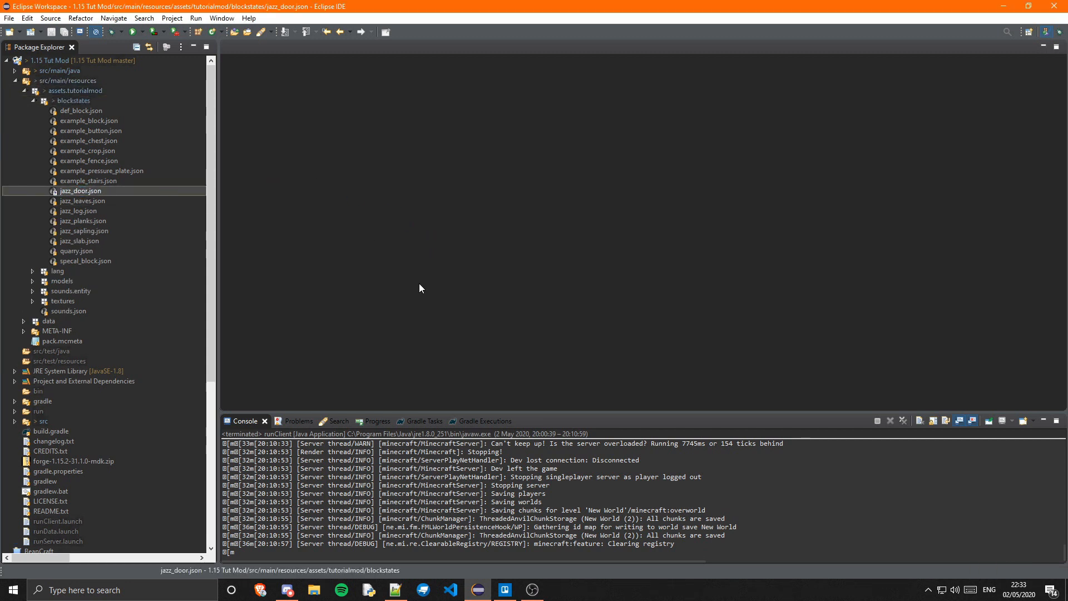
Step: Replace jazz_door.json with door variants for facing, half, hinge and open, and save
double_click(80, 190)
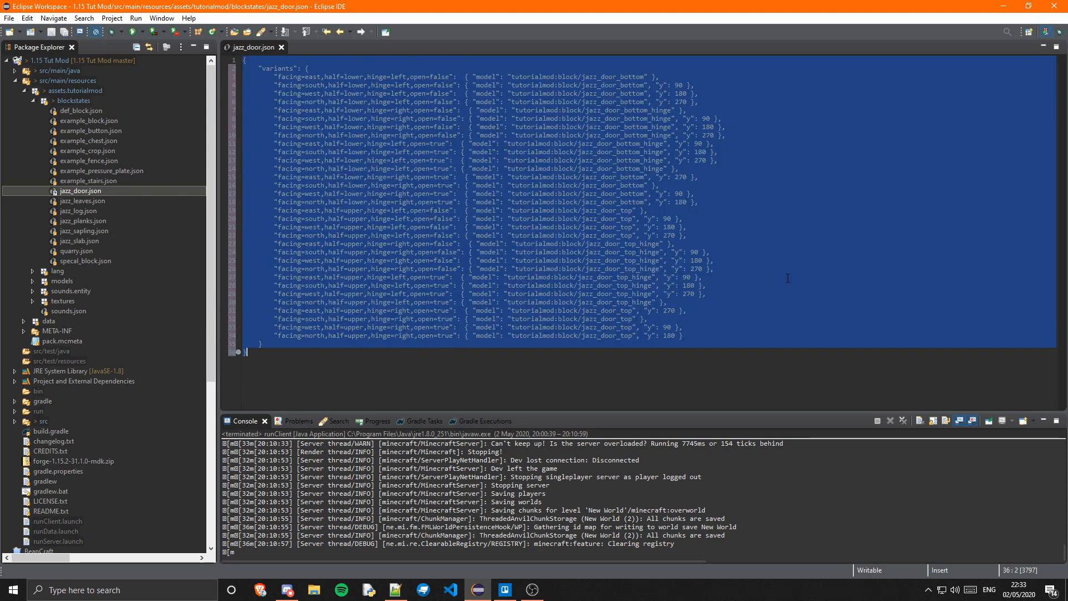
click(703, 276)
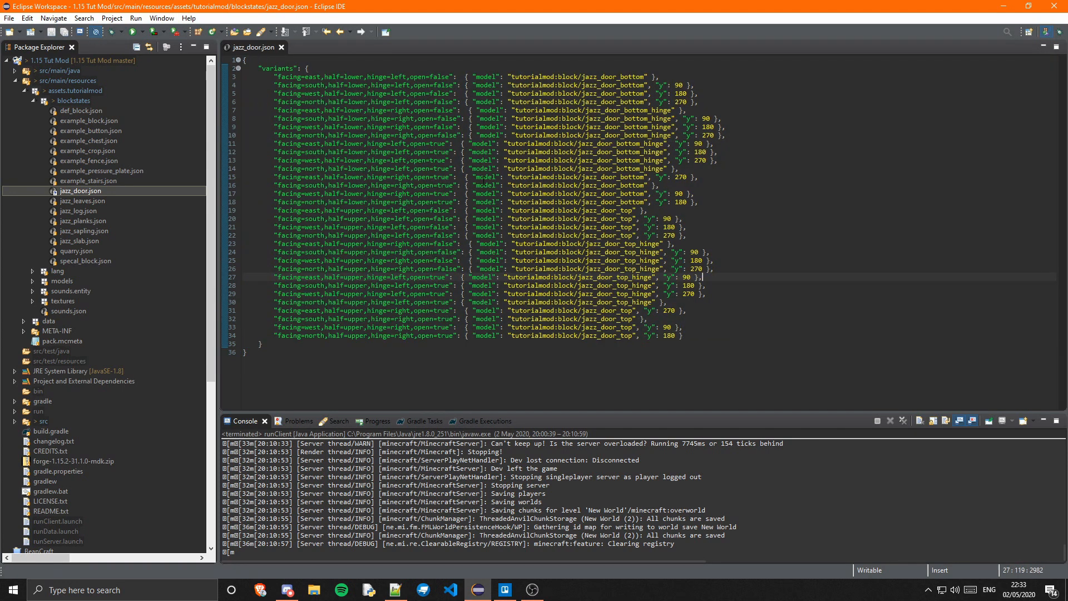
double_click(542, 210)
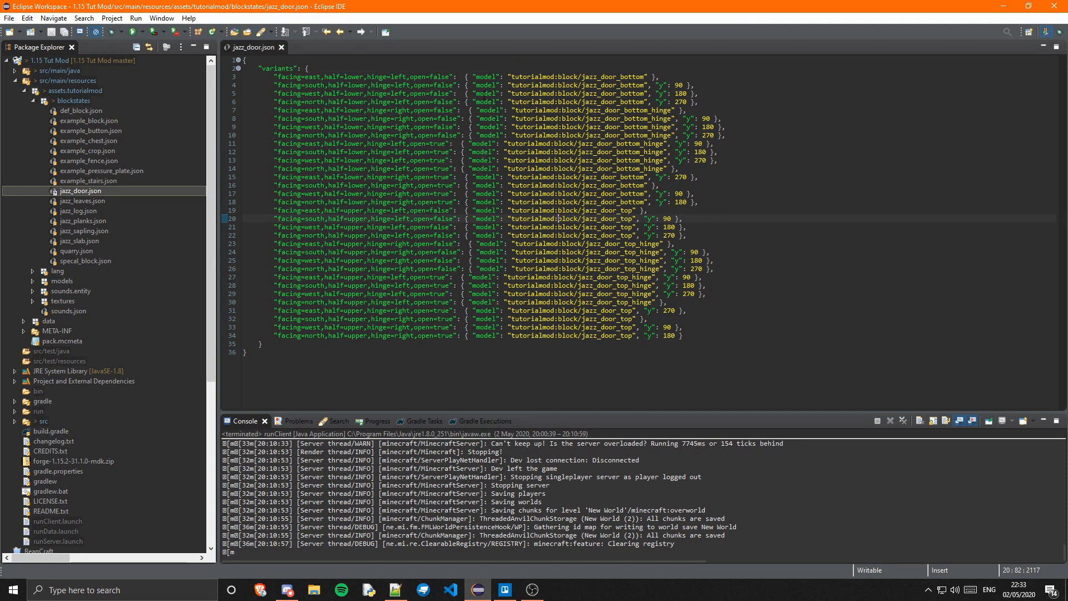
click(39, 100)
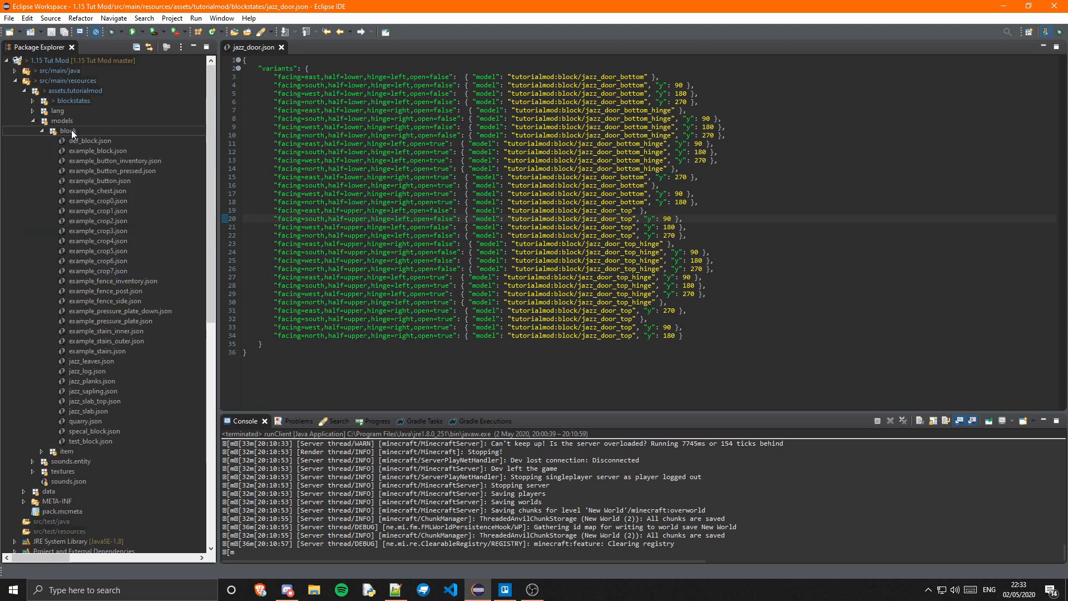
Step: Paste def_block.json copies named jazz_door_bottom, _bottom_hinge, _top and _top_hinge in models/block
click(89, 140)
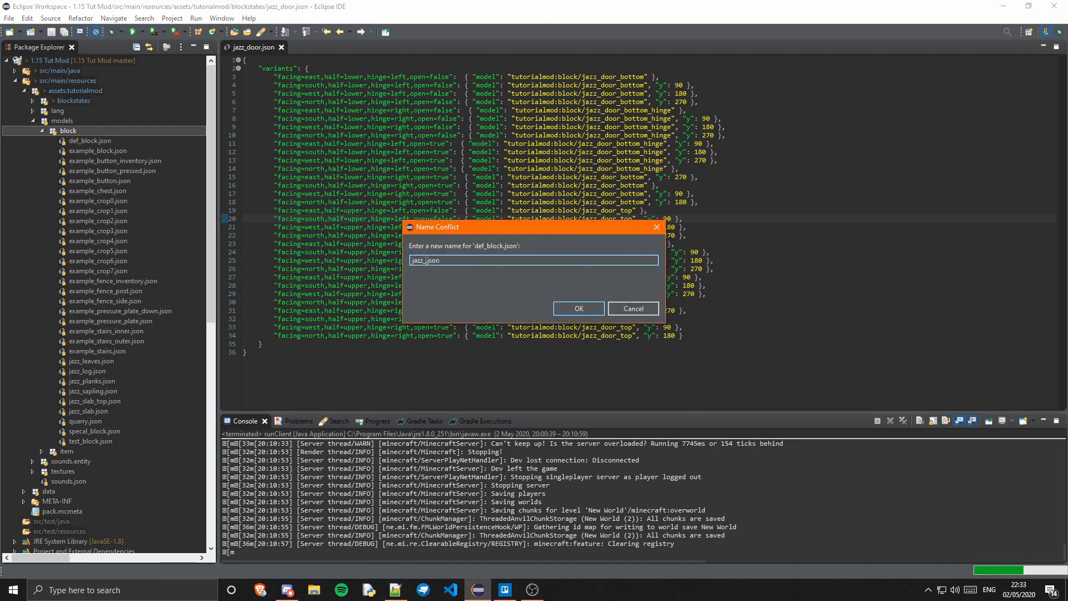
text(jazz_door_boi)
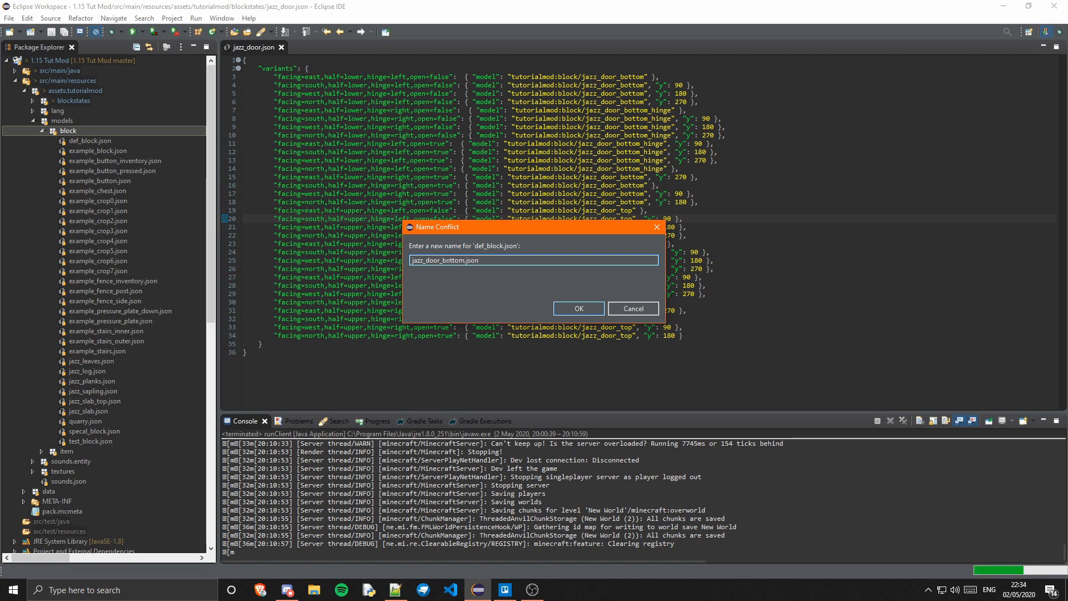
click(577, 308)
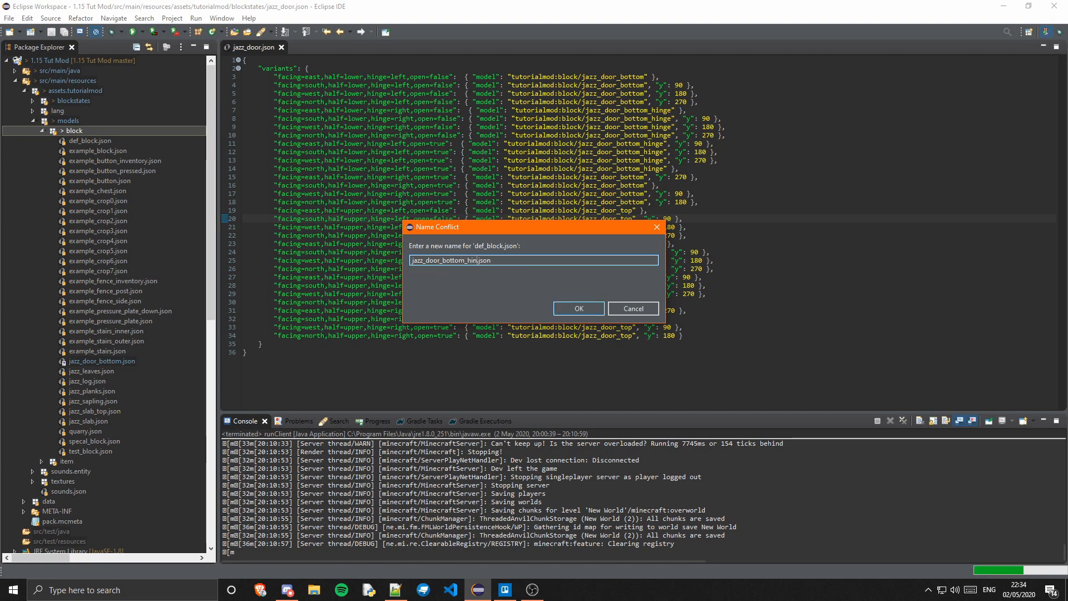
click(577, 308)
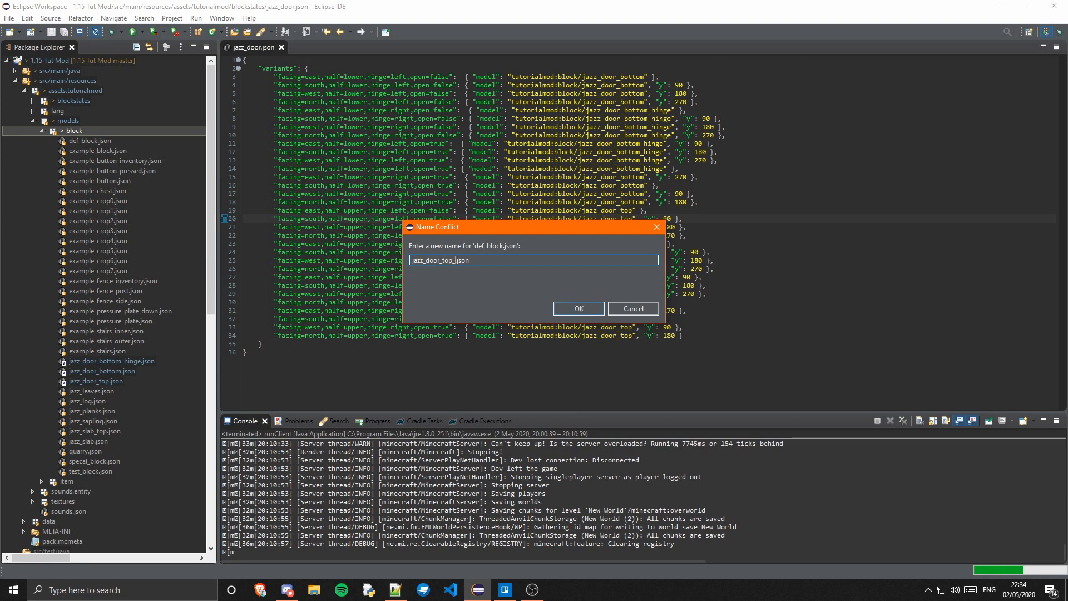
text(_hinge)
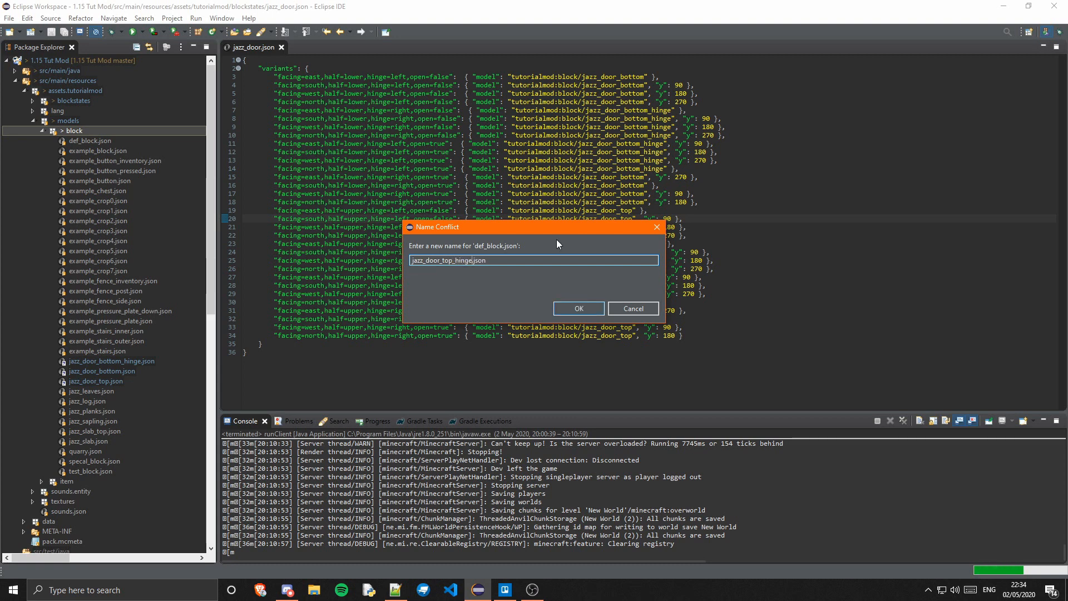
click(578, 308)
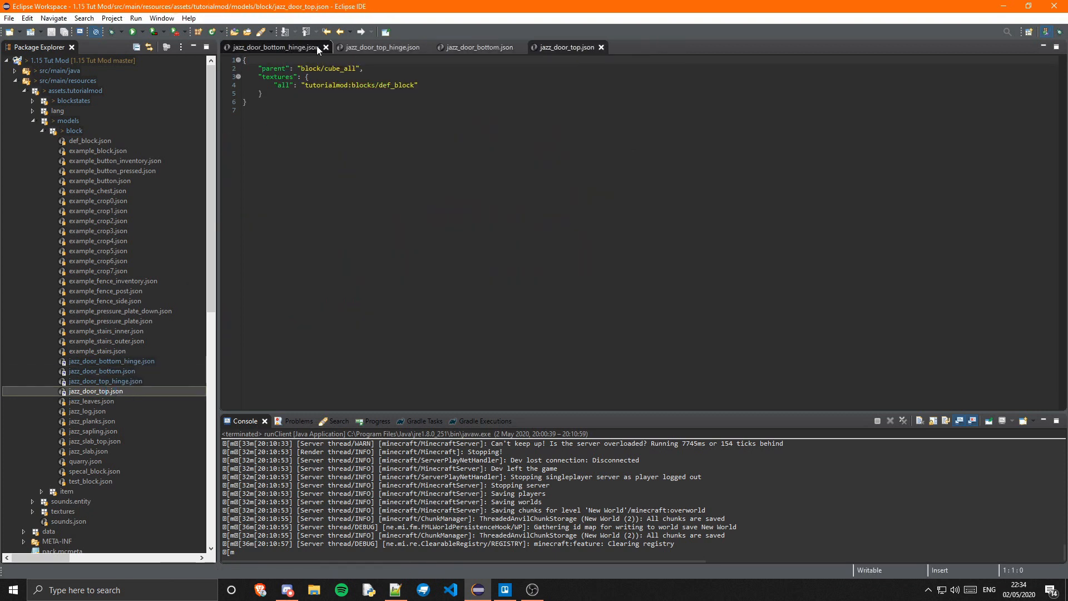
Step: Paste the door model JSON into the jazz_door_bottom and bottom_hinge models
click(273, 47)
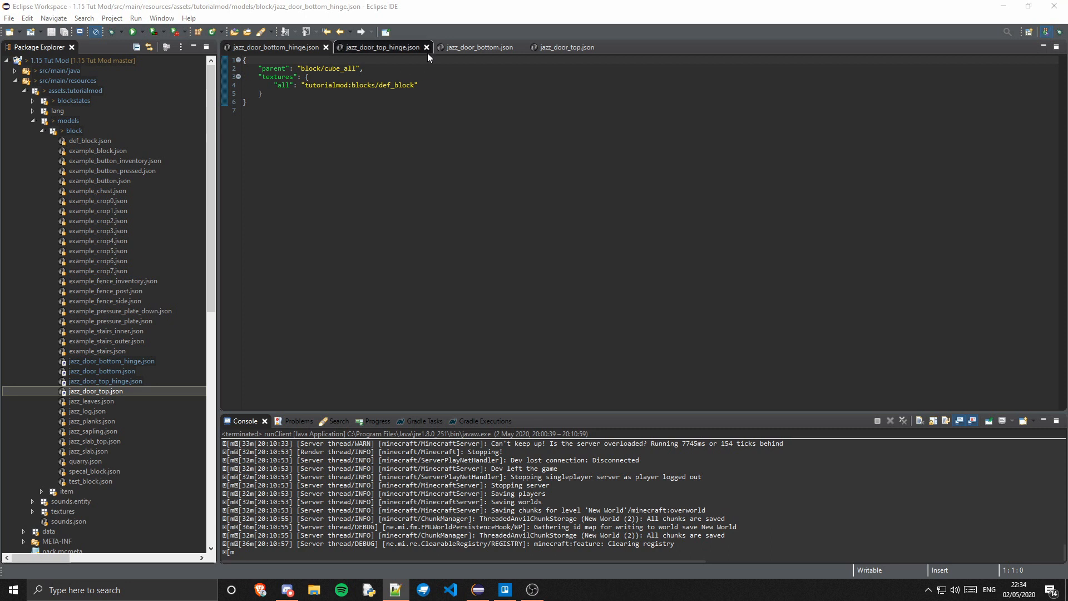
click(378, 47)
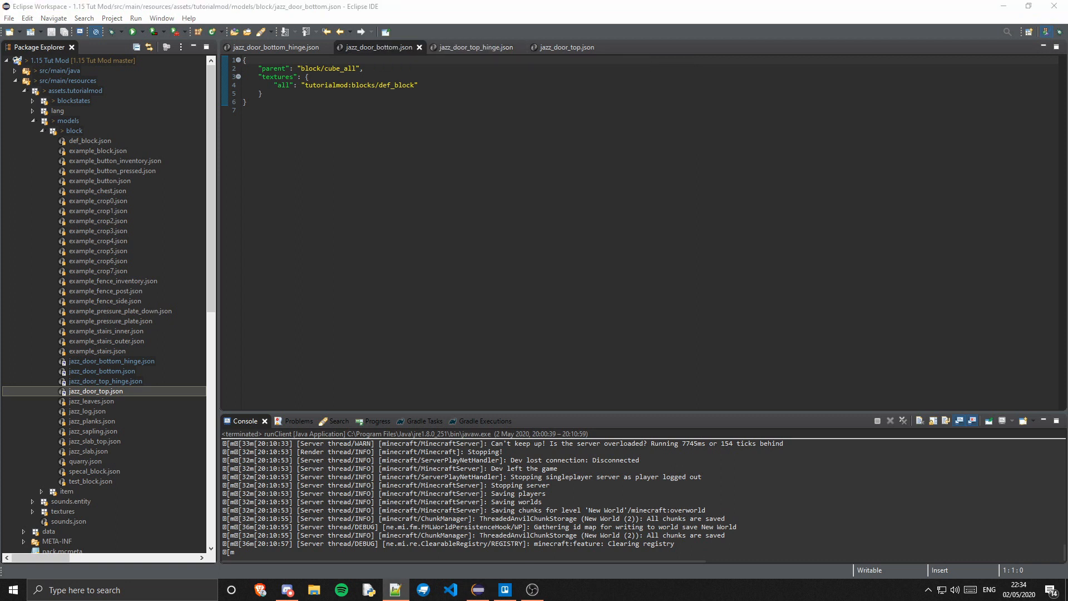
key(ctrl+a)
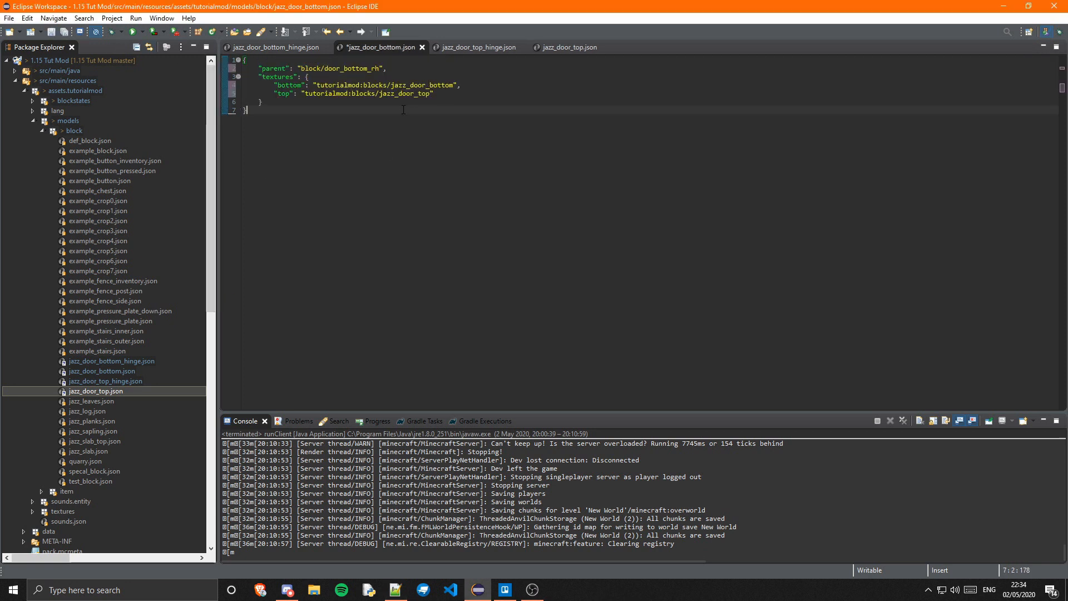
mouse_move(276, 47)
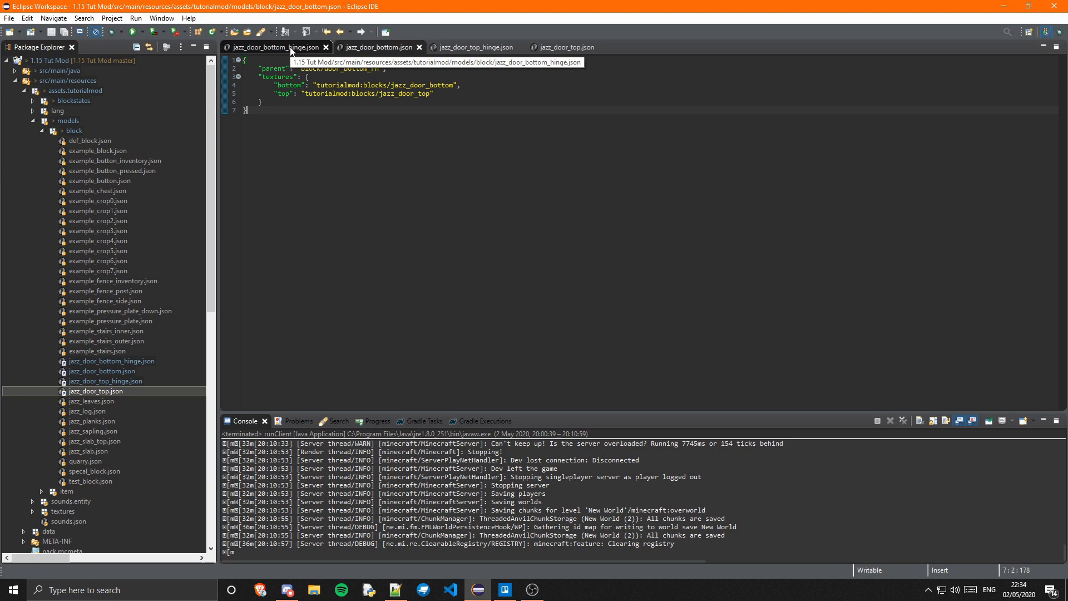
click(379, 47)
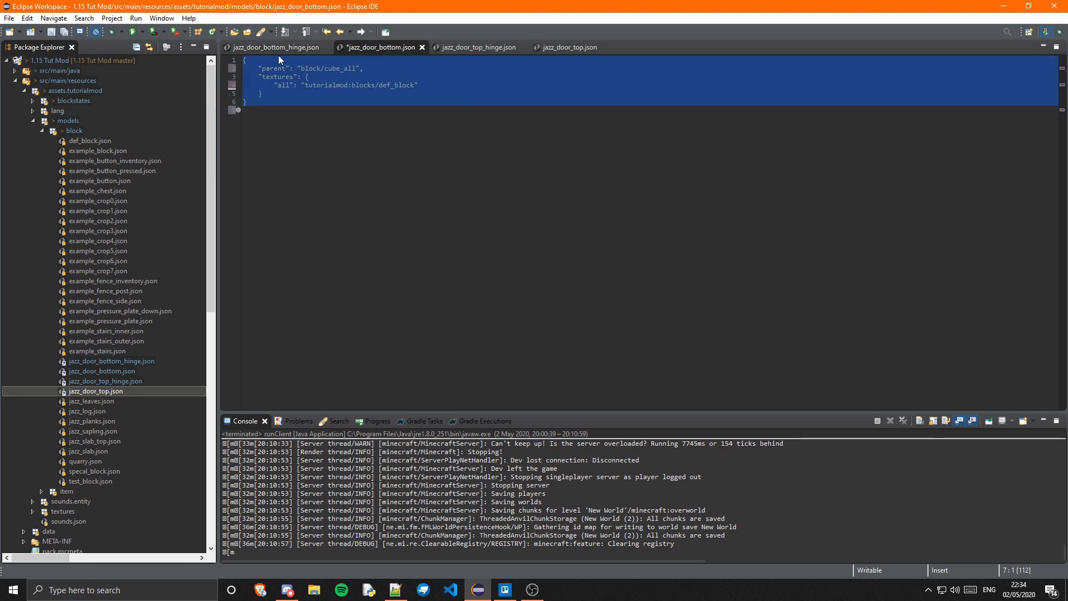
click(273, 47)
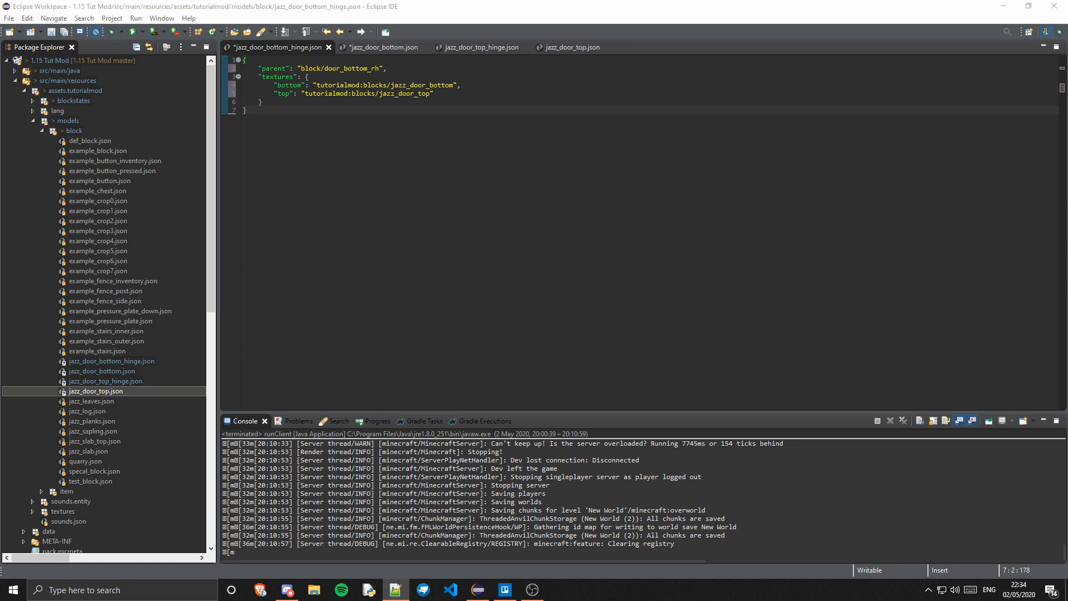
click(380, 47)
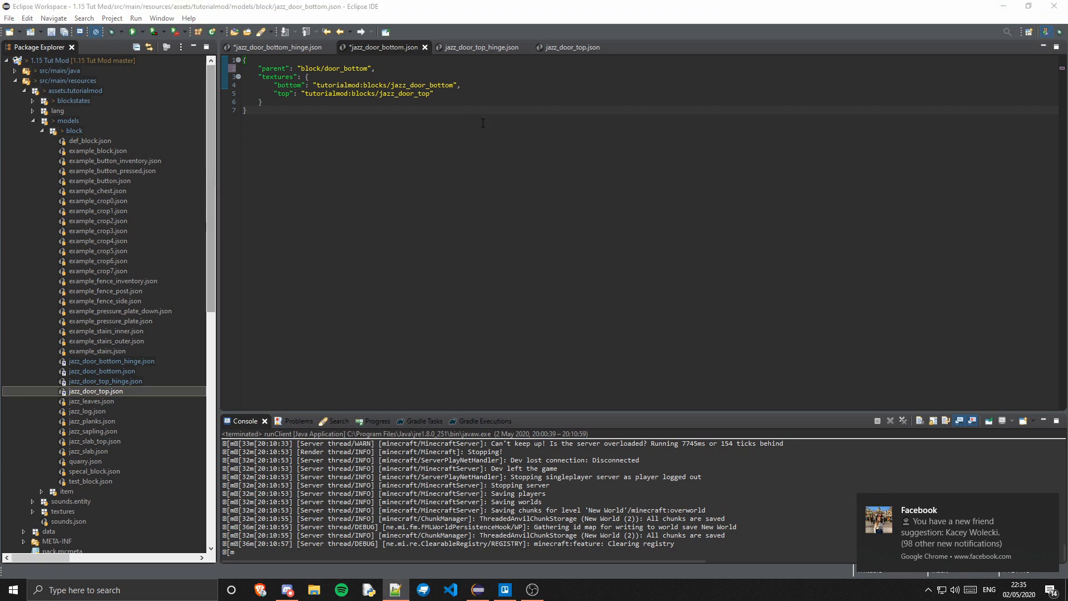
Step: Paste the door model JSON into the jazz_door_top and top_hinge models
click(479, 47)
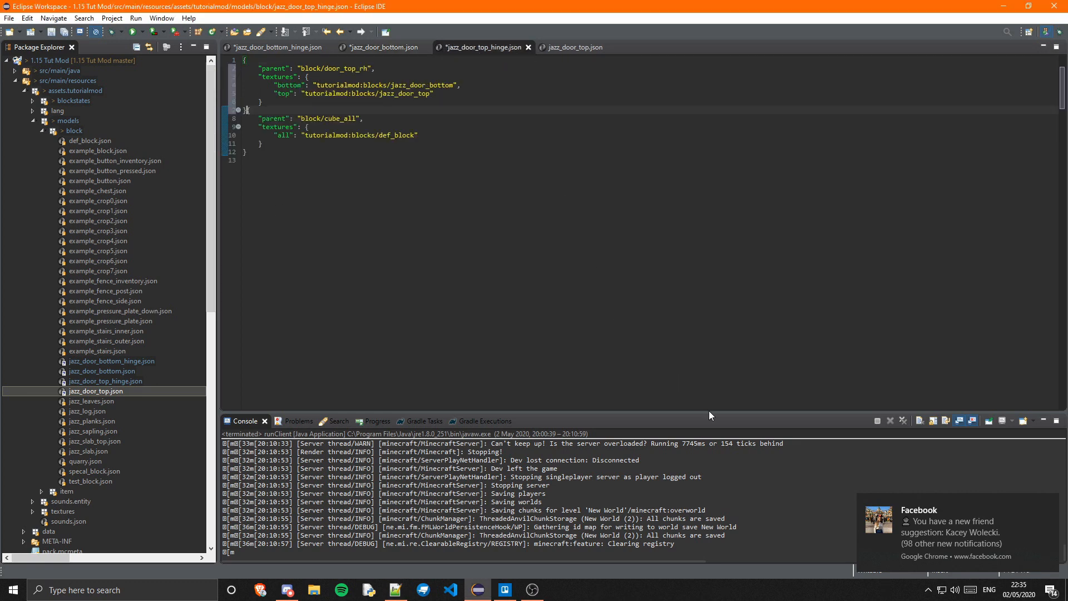
key(ctrl+a)
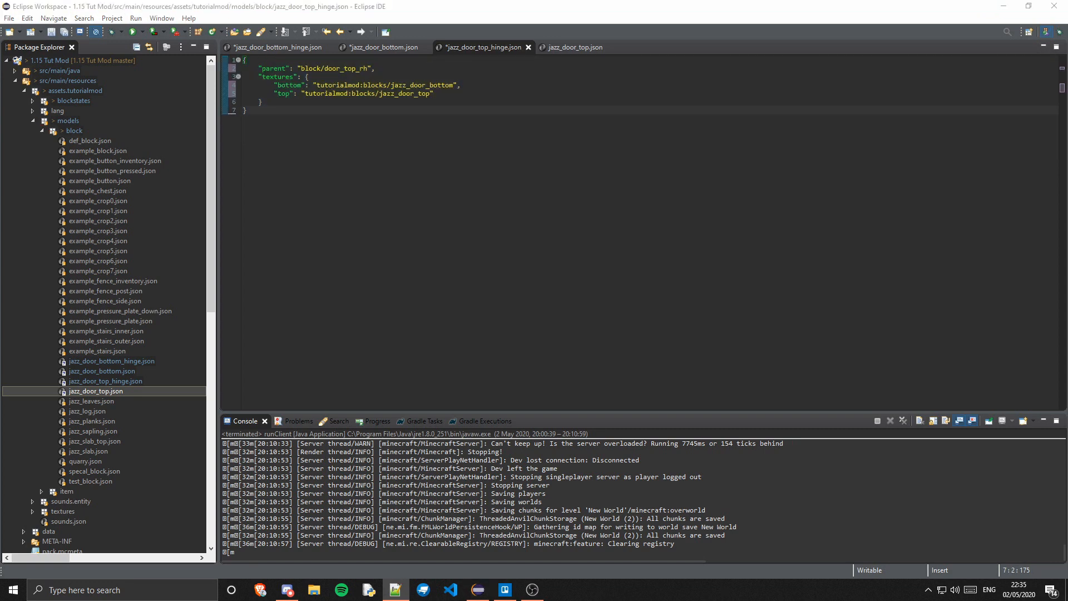
click(575, 47)
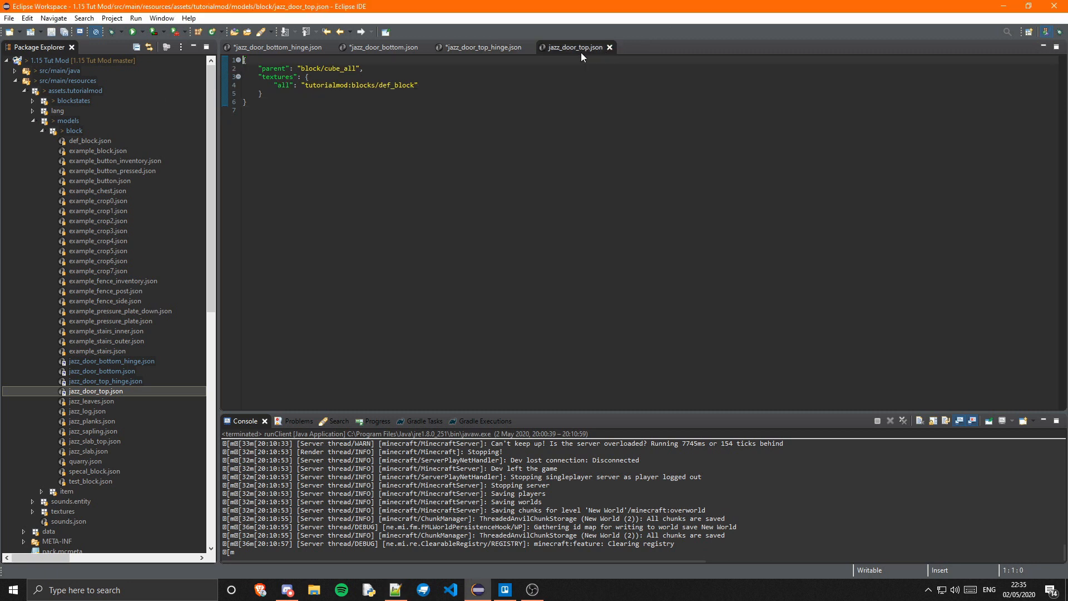
click(483, 47)
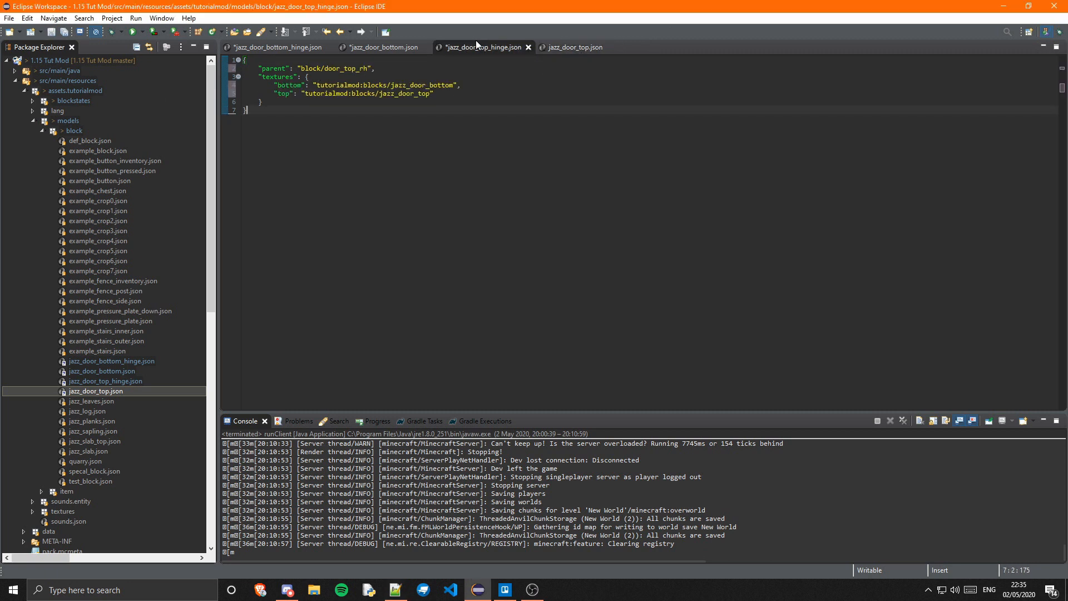
click(576, 47)
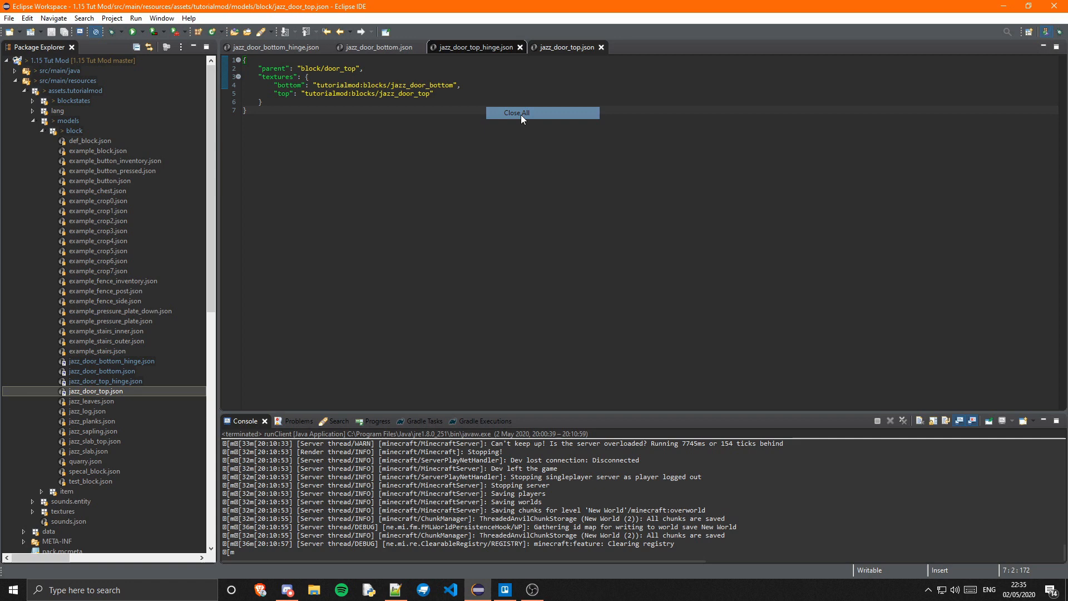
Step: Close the model files and copy def_item.json as jazz_door.json in item models
click(517, 113)
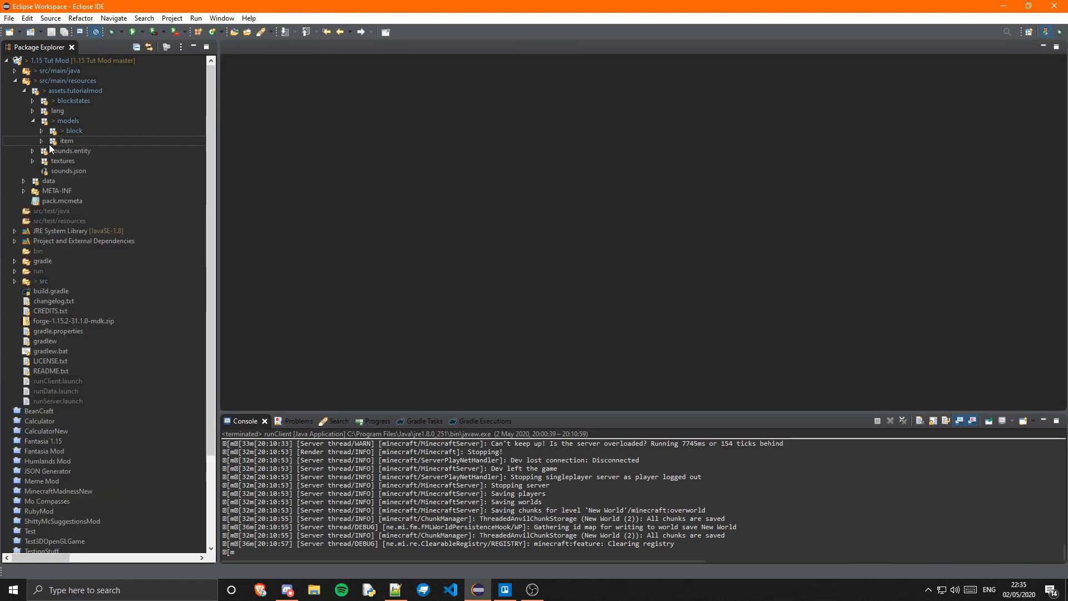
click(40, 140)
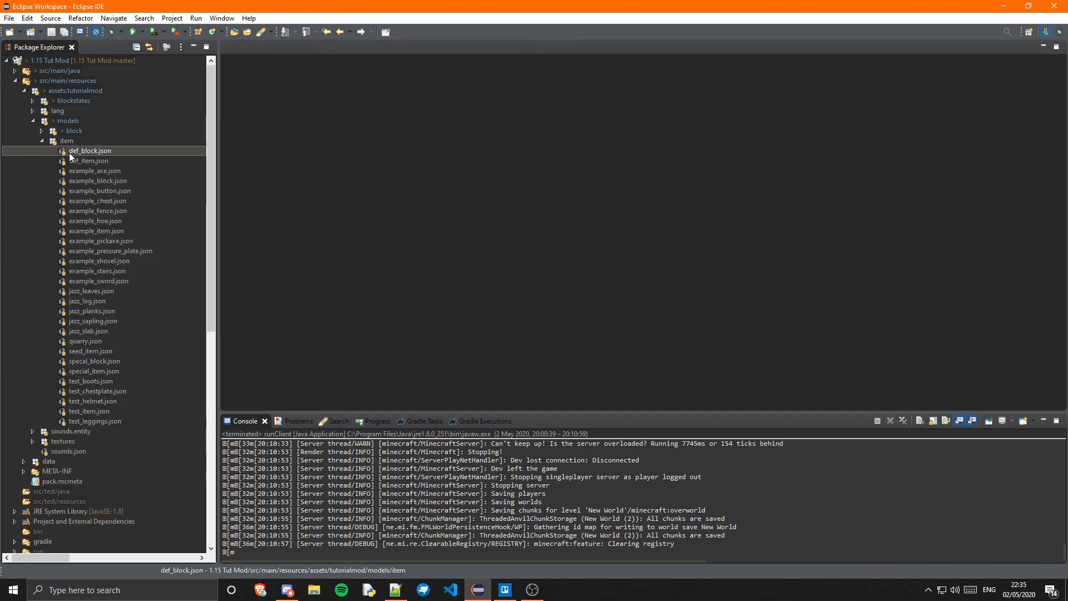
click(66, 140)
text(jazz_door.json)
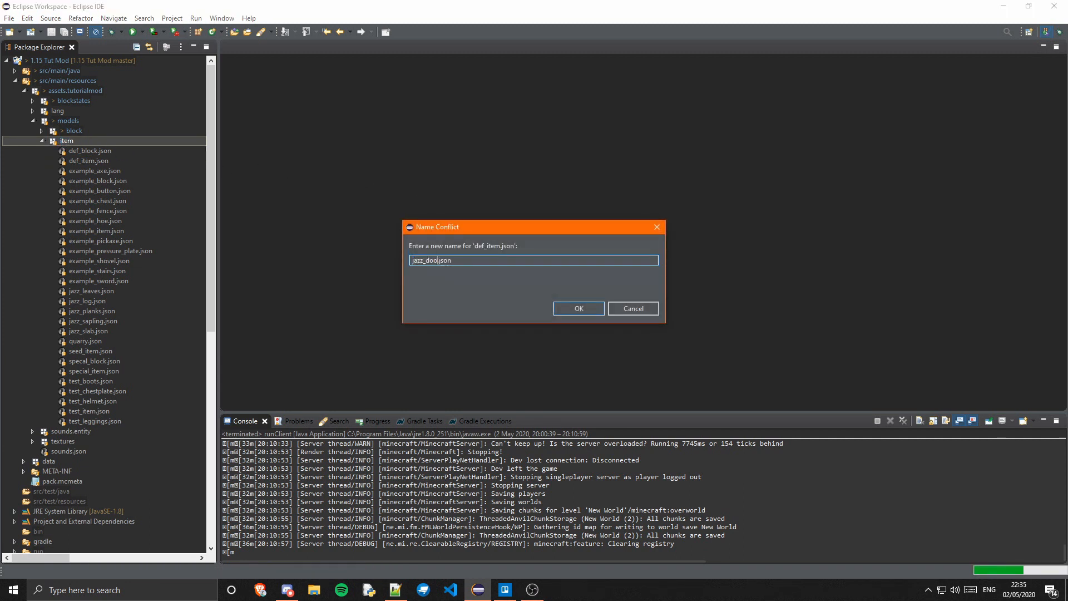
click(578, 308)
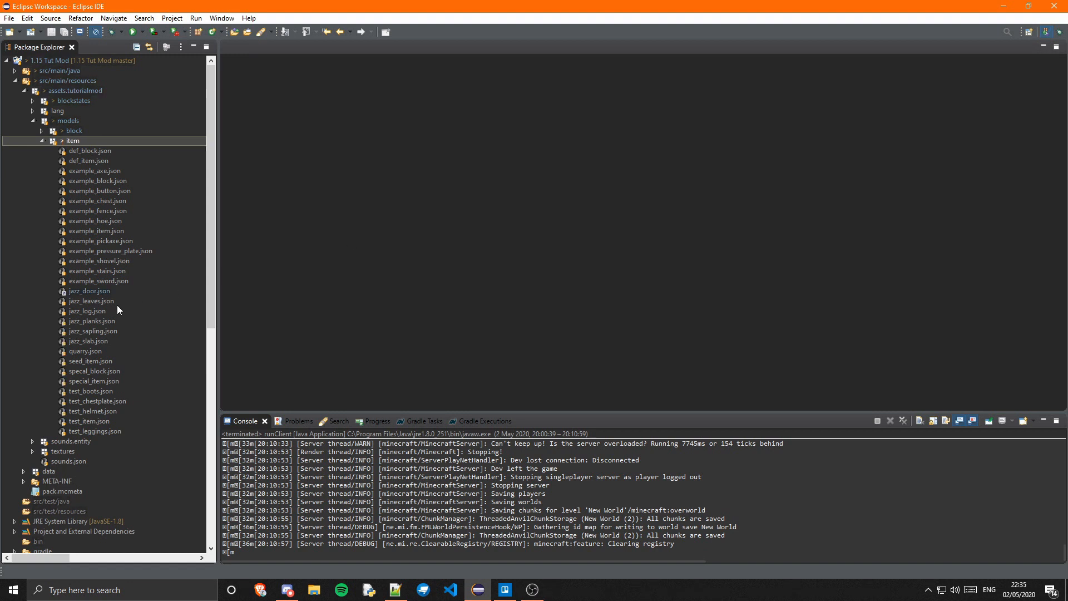
Step: Change the jazz_door item model's layer0 texture to tutorialmod:items/jazz_door
double_click(88, 291)
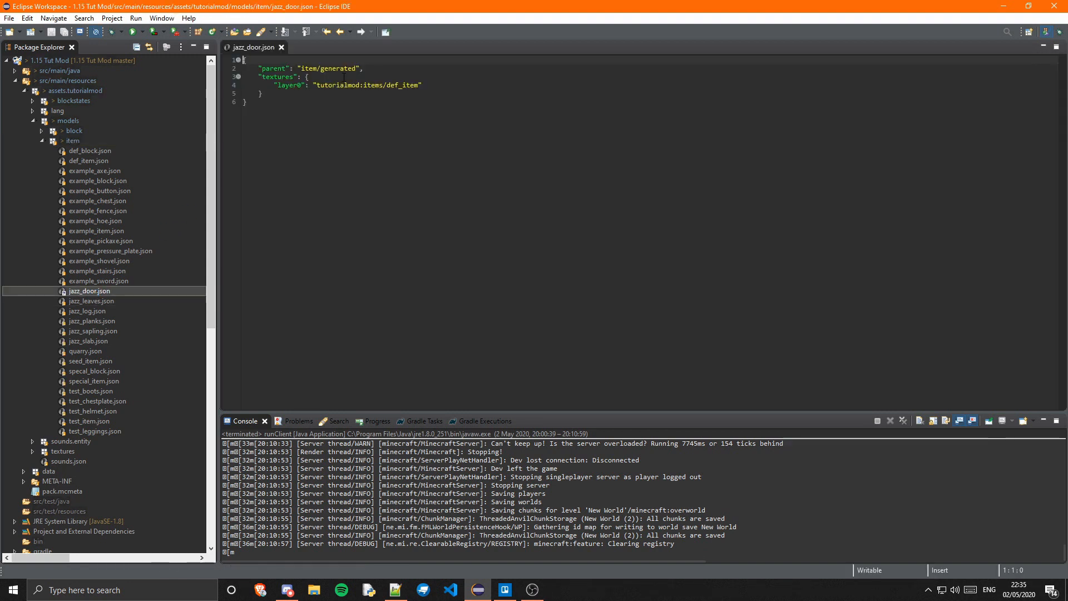
double_click(410, 85)
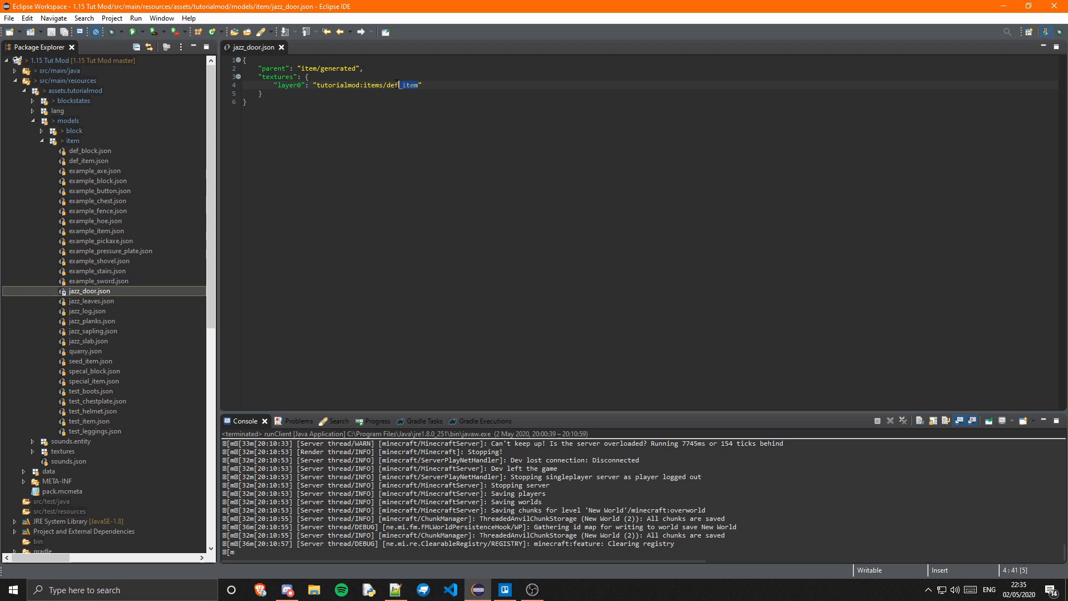
text(jaz)
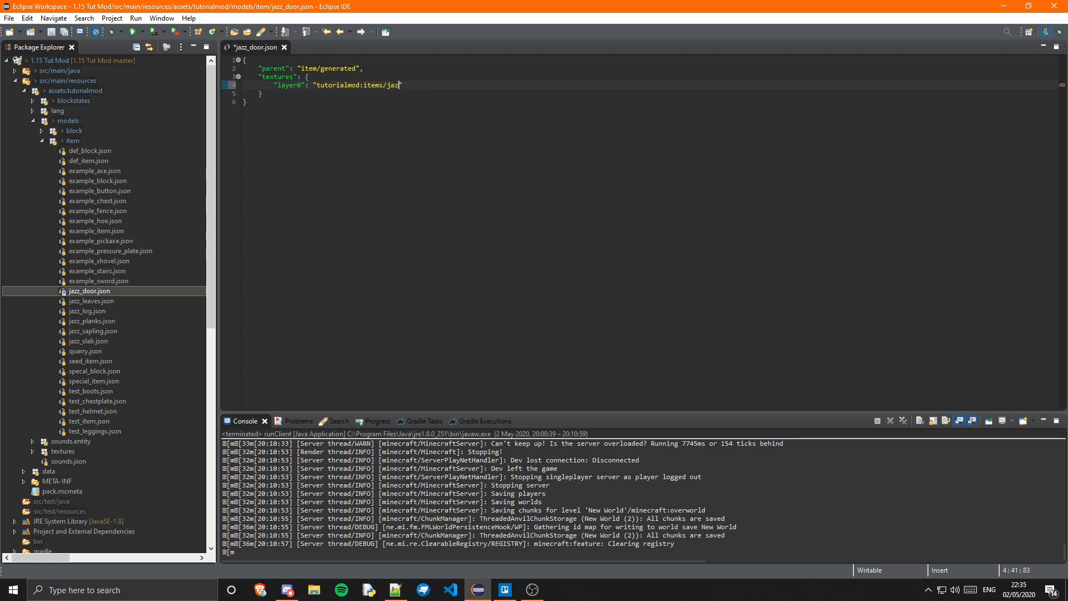
text(z_door")
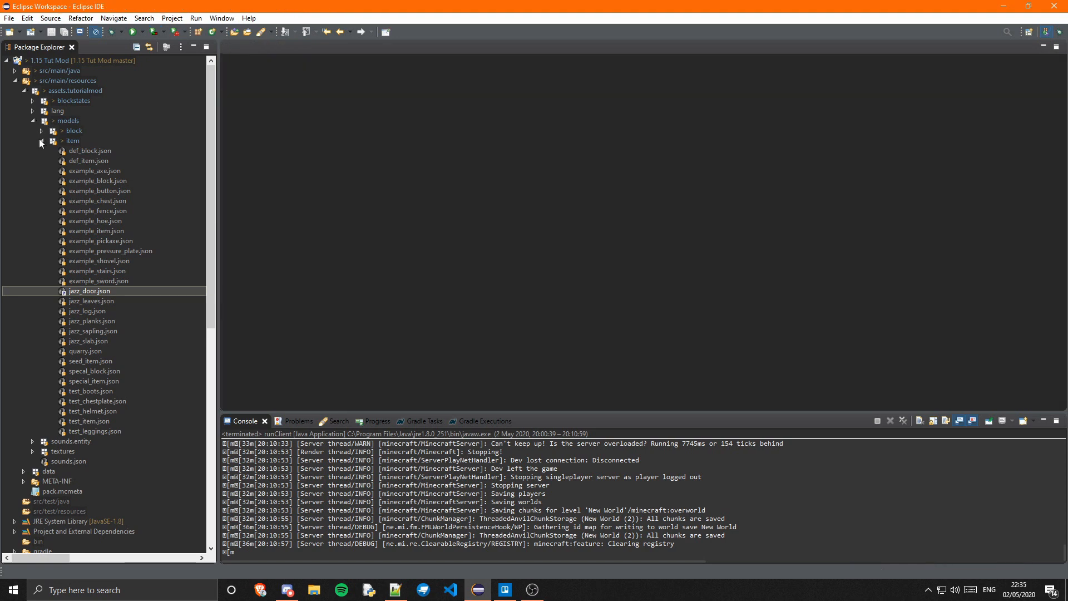
click(43, 140)
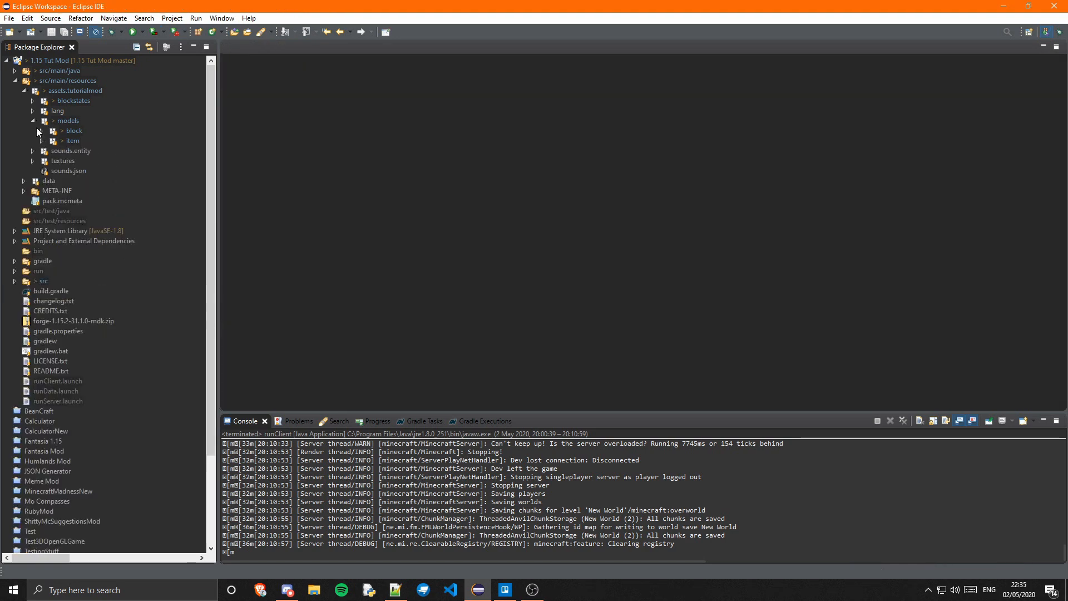
Step: Browse the block textures folder, preview the jazz door bottom texture, then close the preview
click(41, 141)
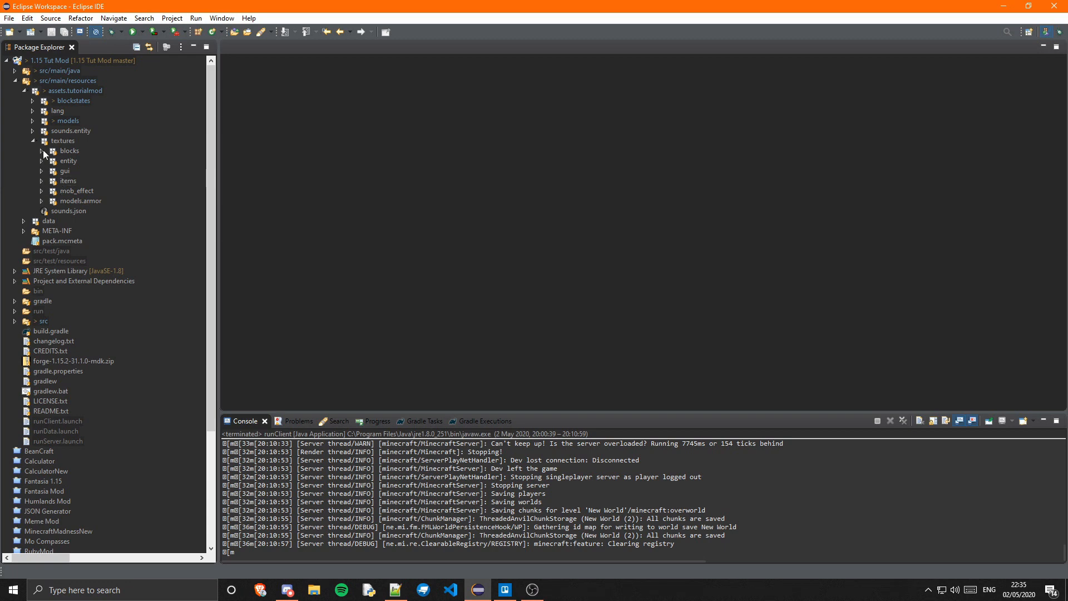
right_click(69, 151)
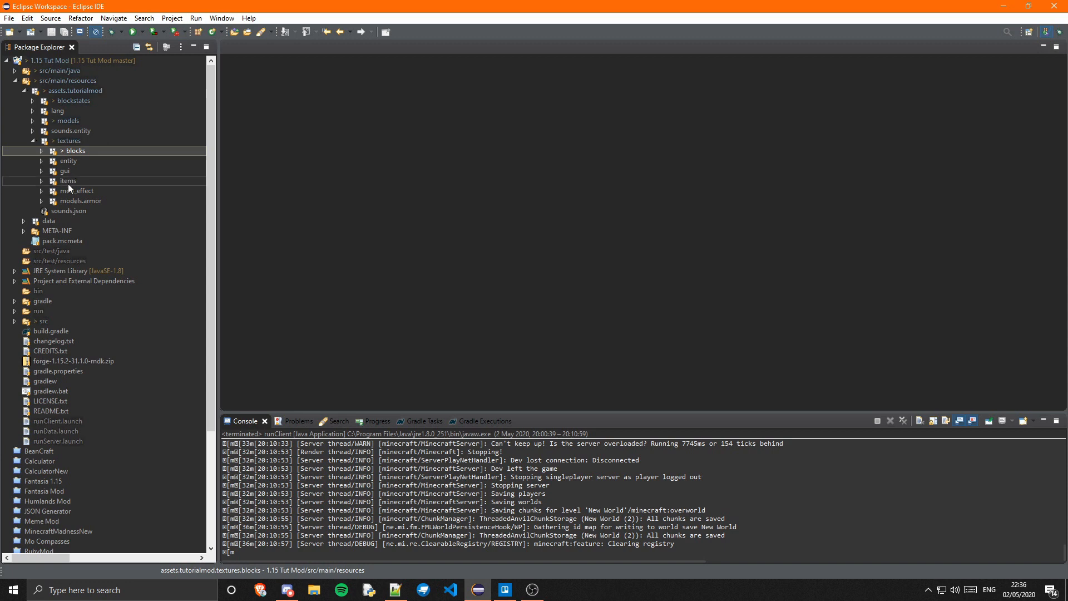
click(67, 180)
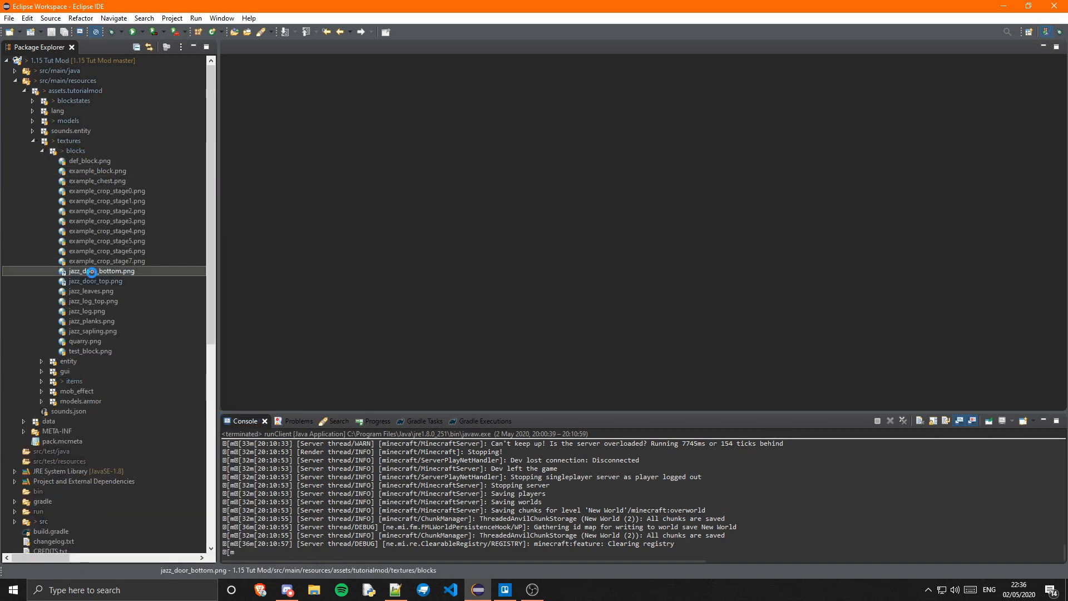
double_click(94, 281)
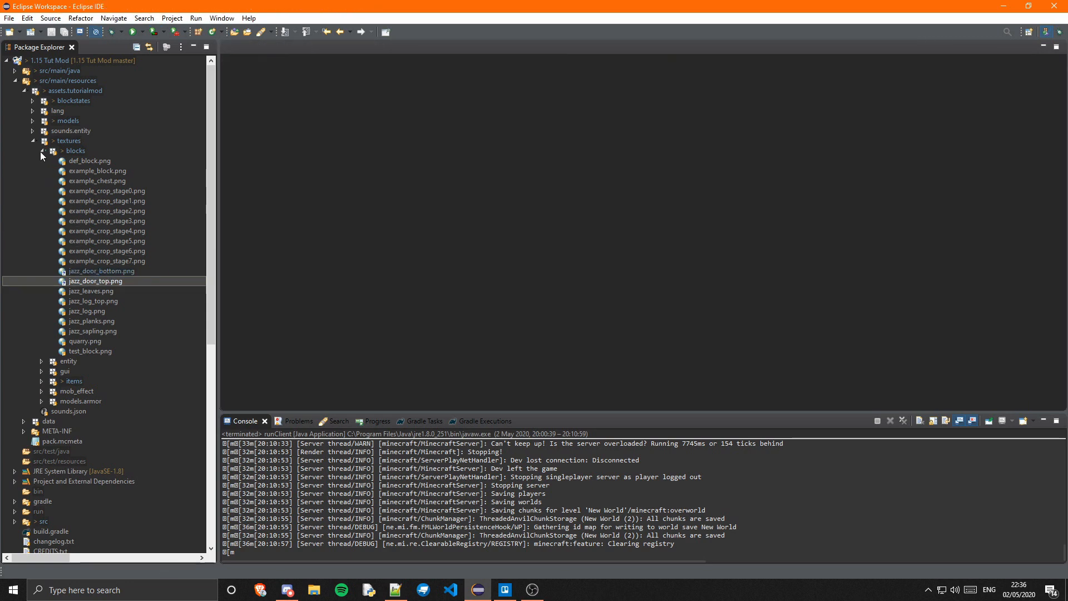
click(41, 150)
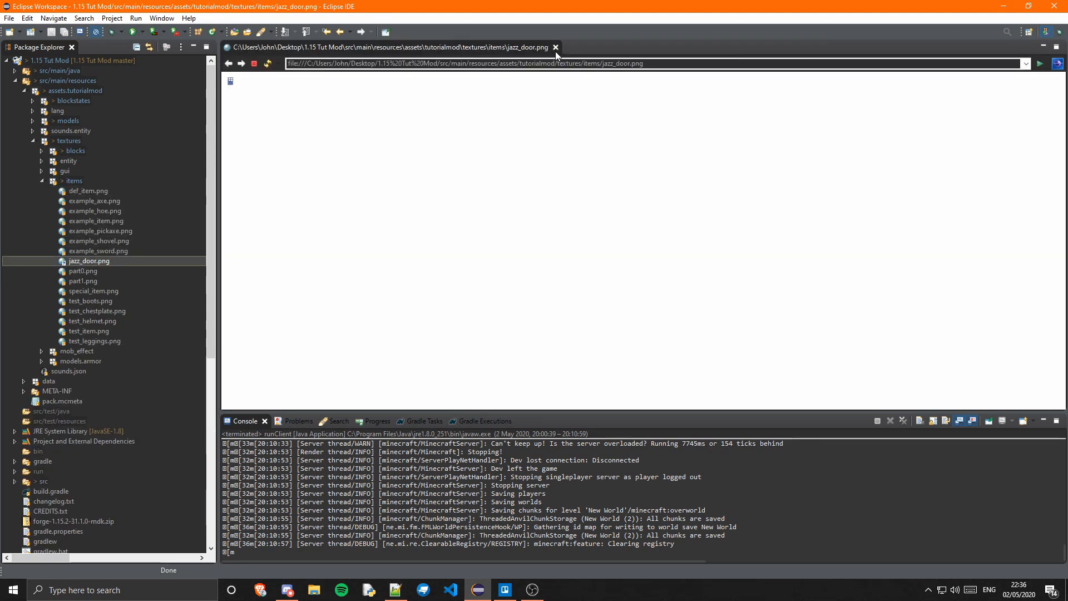
click(556, 46)
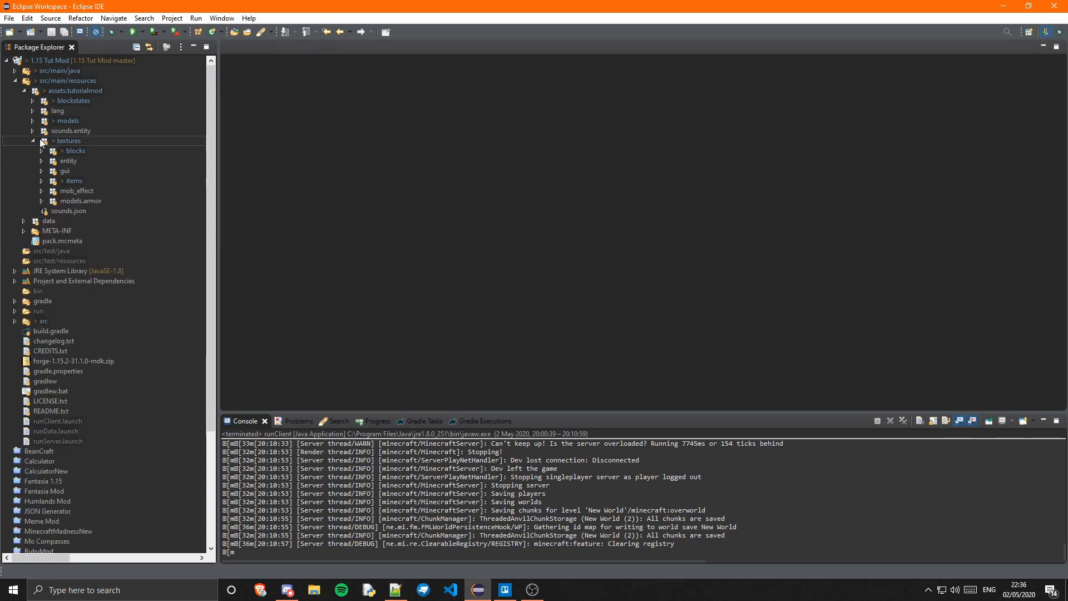
Step: Add the "block.tutorialmod.jazz_door": "Jazz Door" entry to en_us.json
click(32, 100)
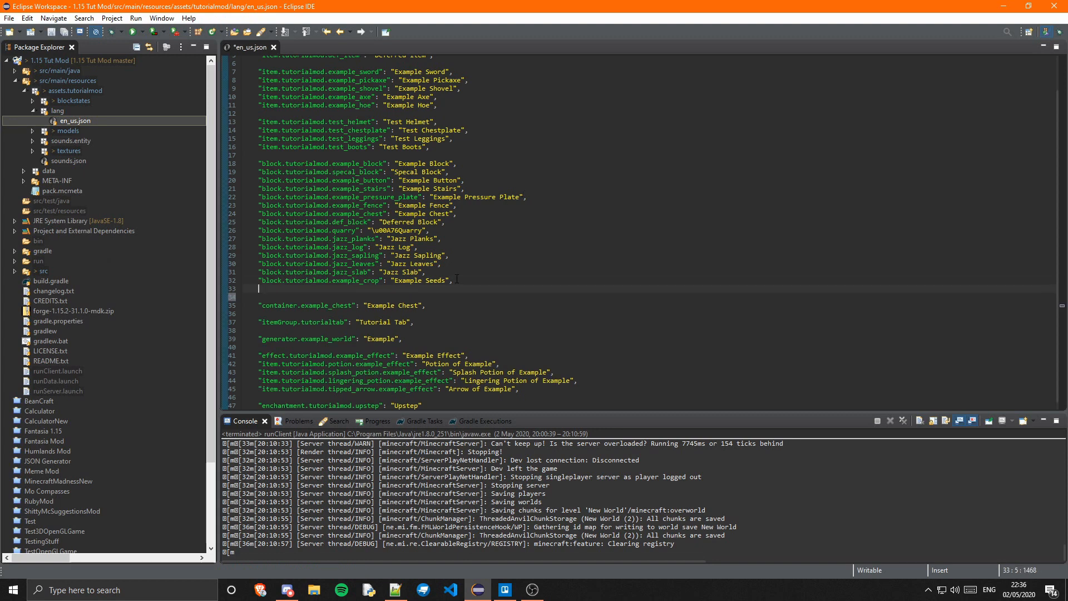
text("block./)
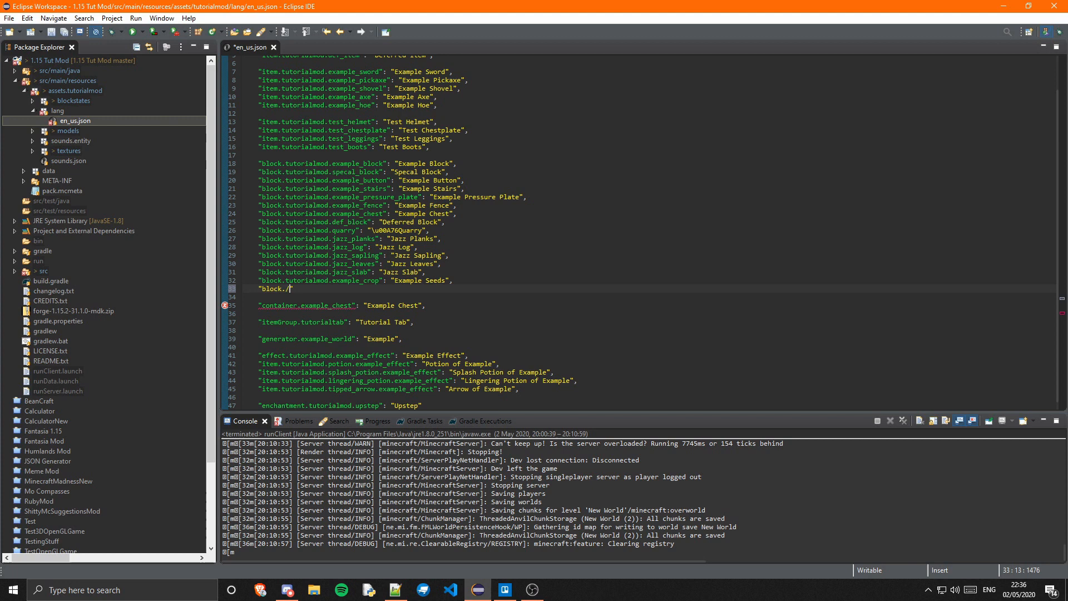
text(tutorial)
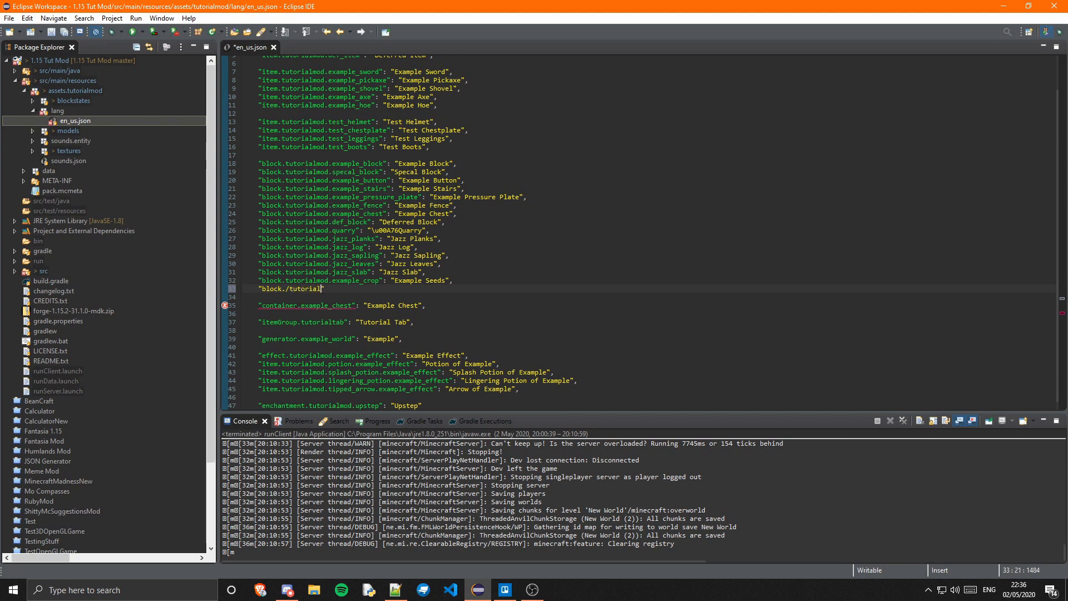
text(mod.jazz)
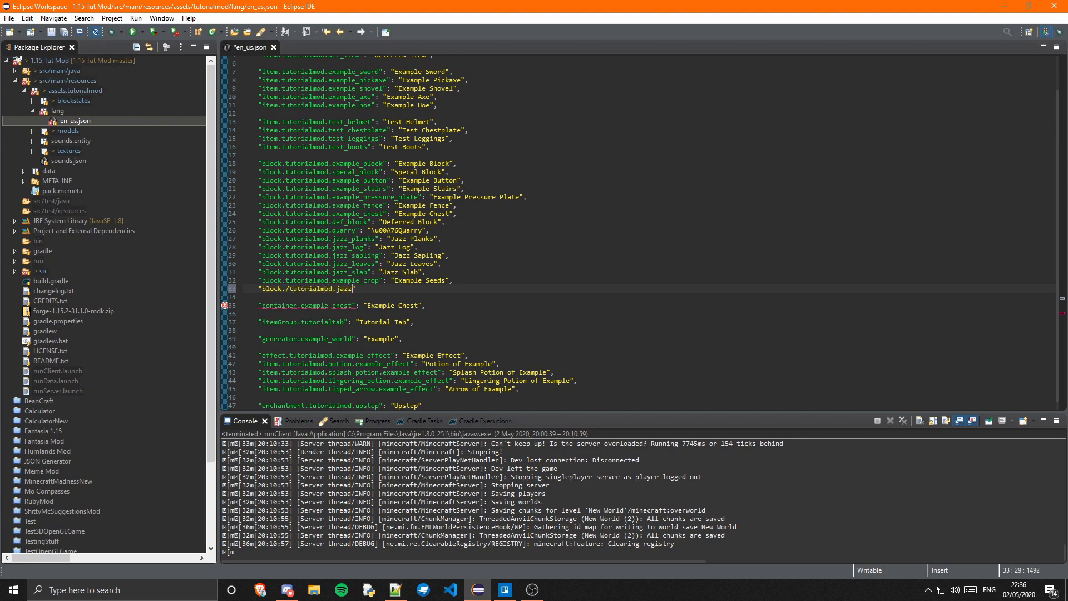
text(_door": "Jazz)
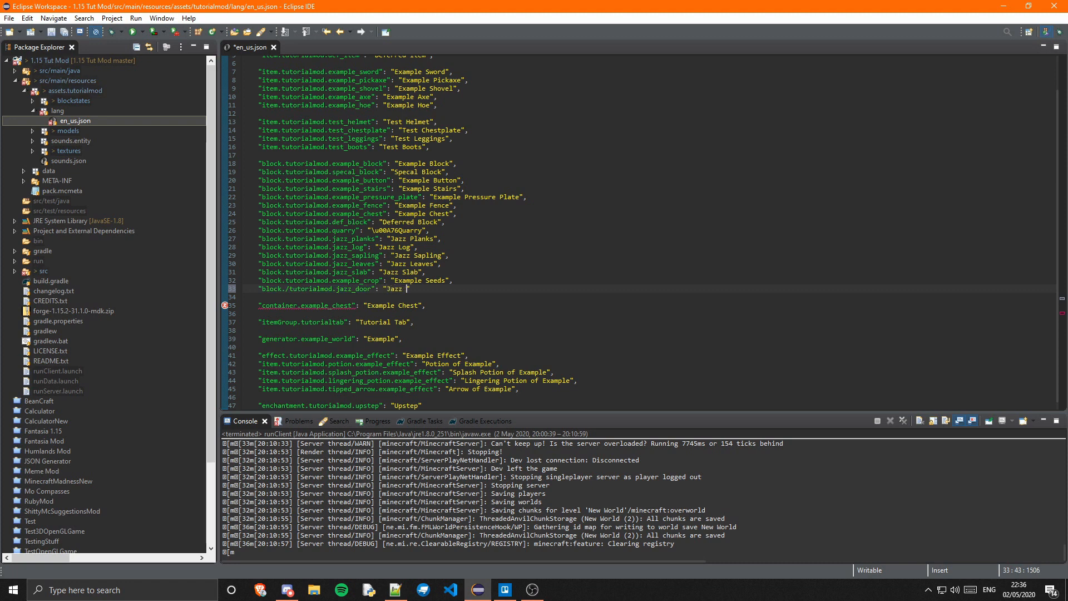
text(Door",)
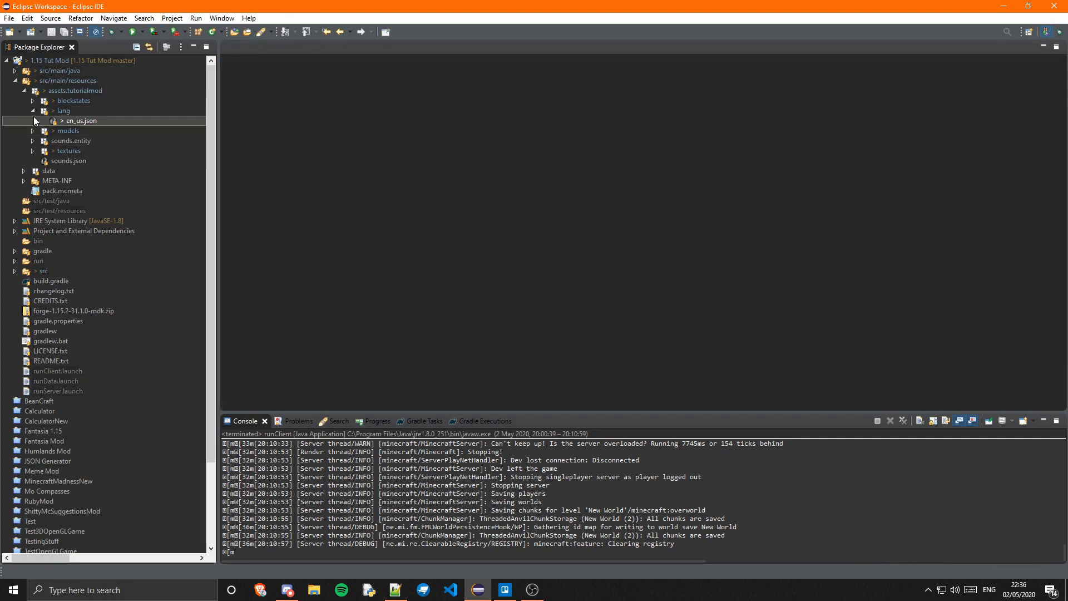
Step: Collapse src/main/resources and launch the runClient configuration
click(14, 60)
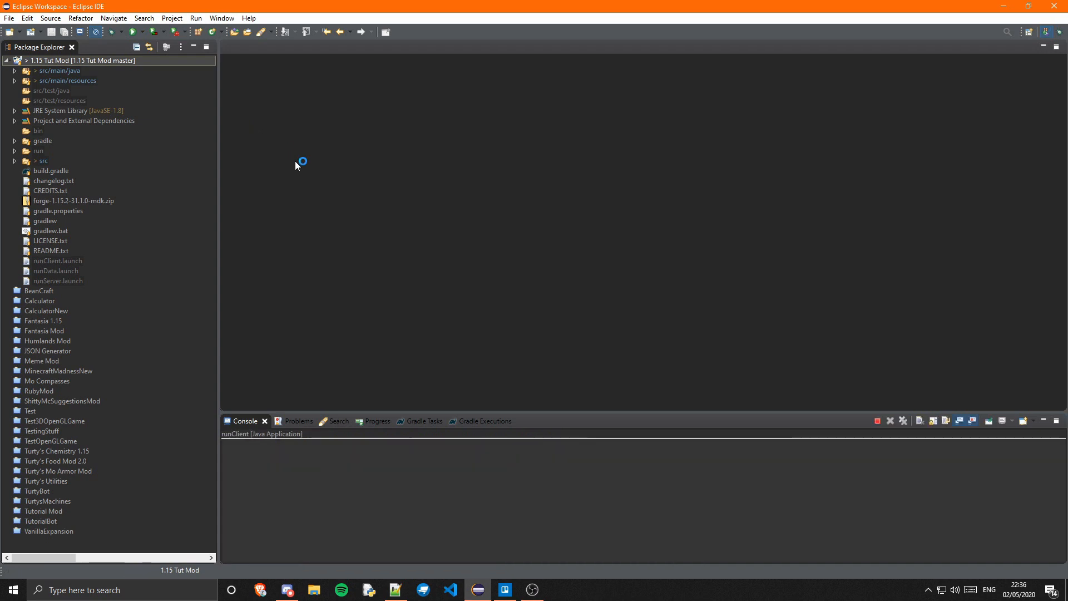
click(479, 590)
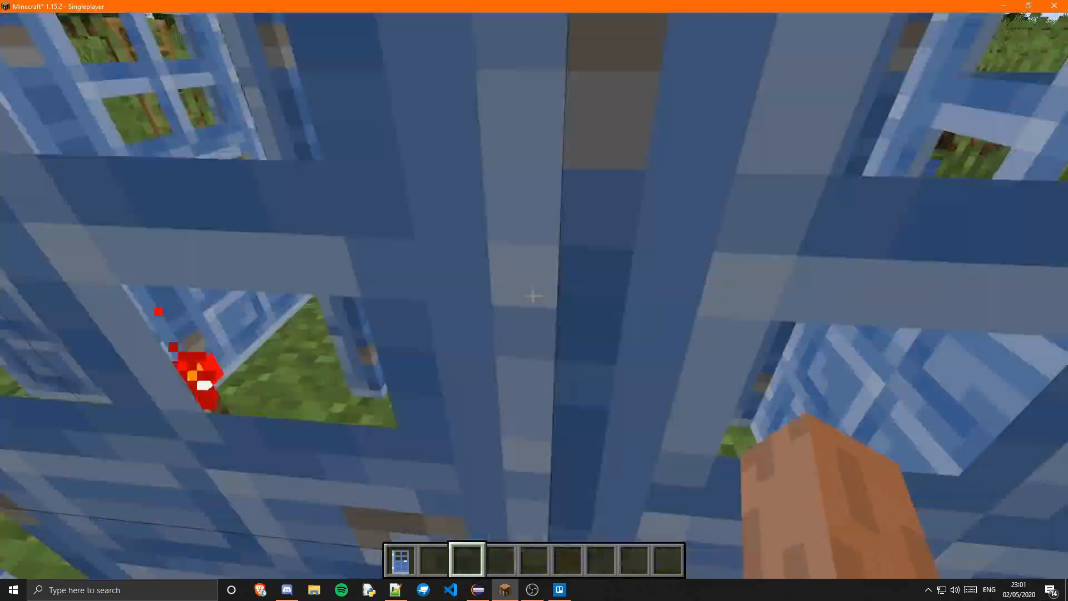
mouse_move(534, 295)
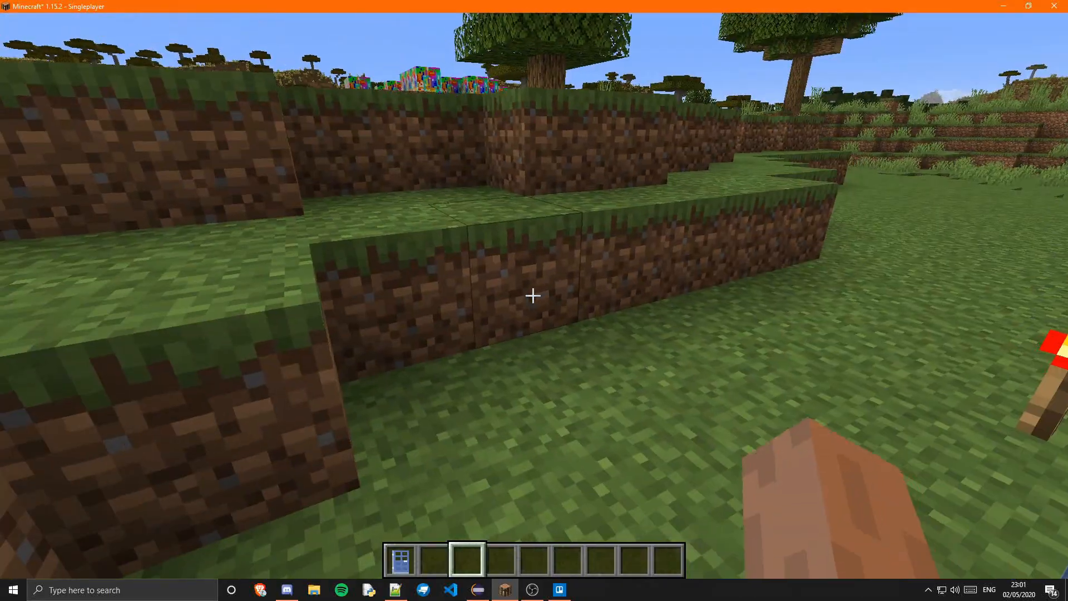
mouse_move(534, 295)
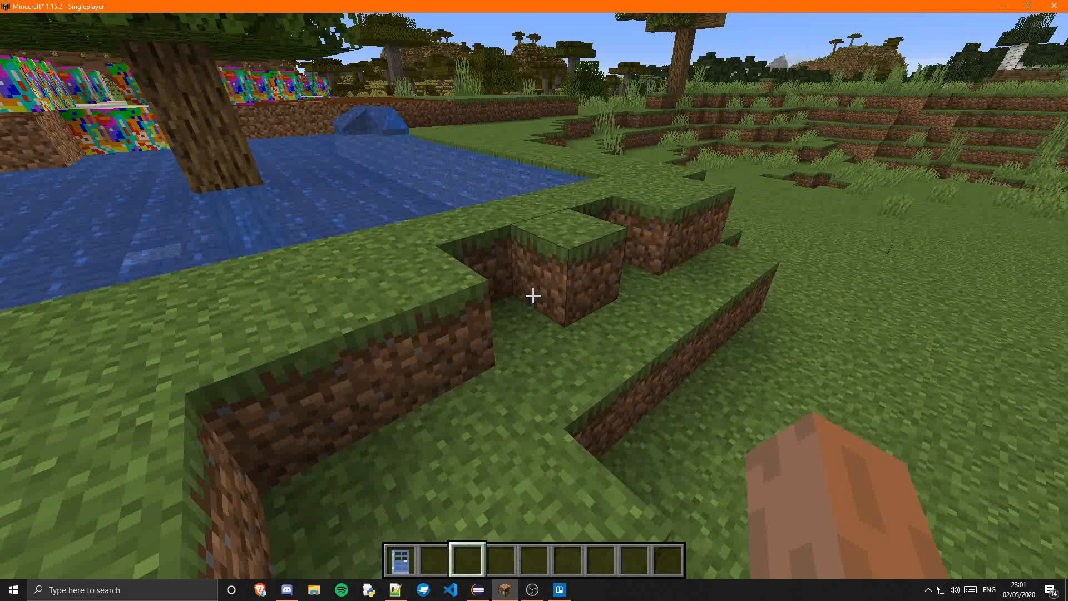
mouse_move(534, 295)
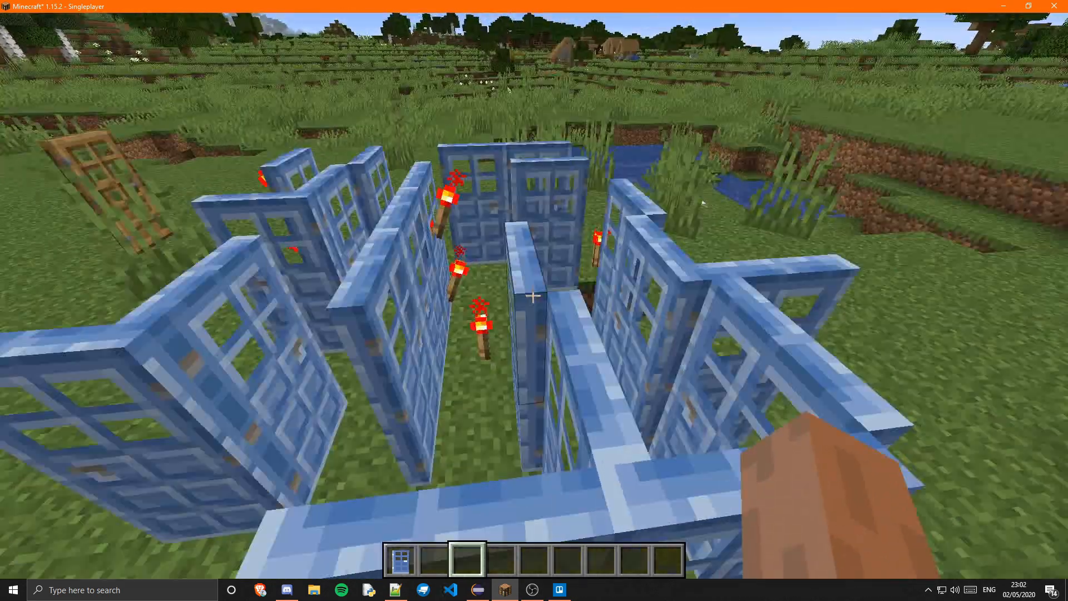
mouse_move(534, 294)
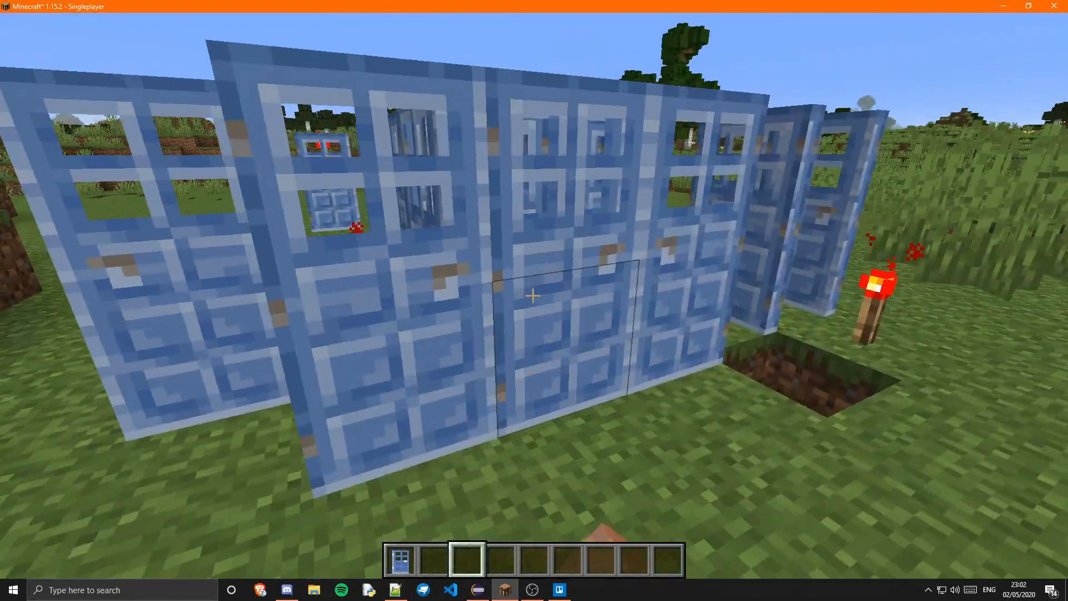
mouse_move(534, 301)
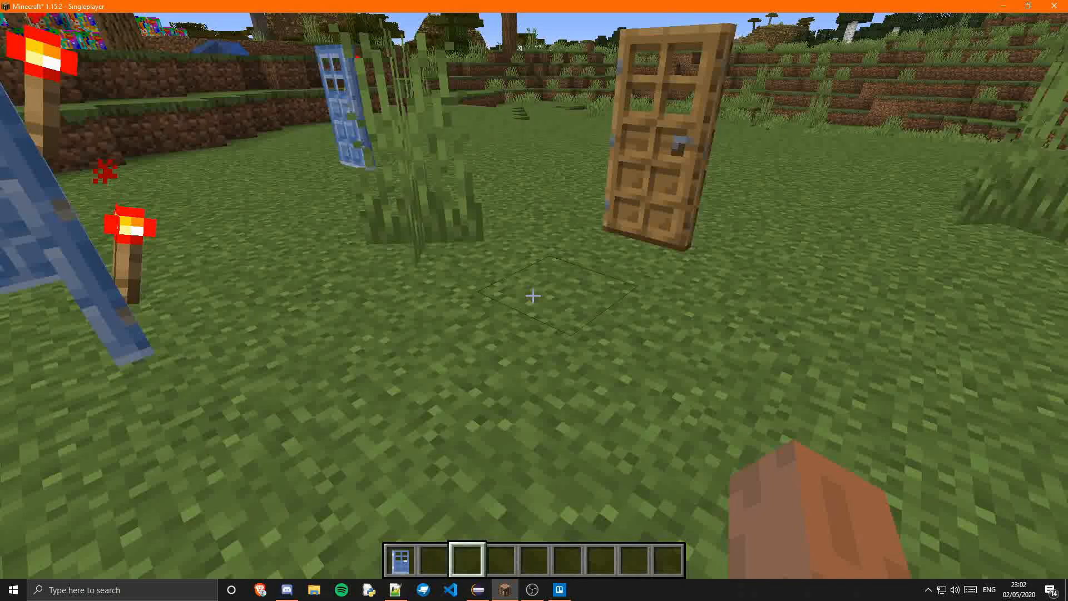
mouse_move(534, 294)
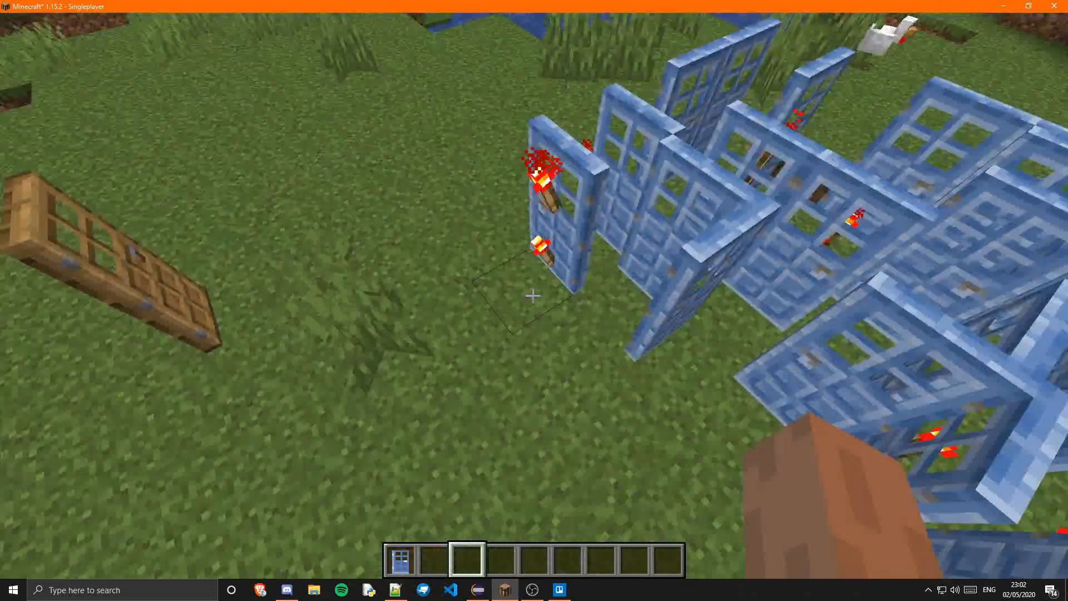
mouse_move(534, 295)
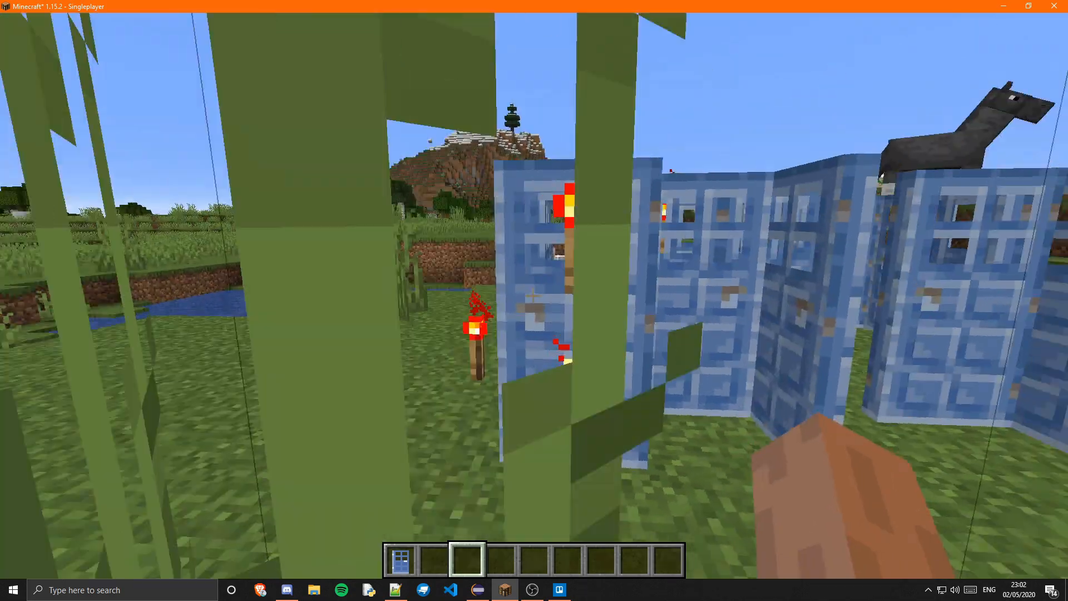
mouse_move(534, 300)
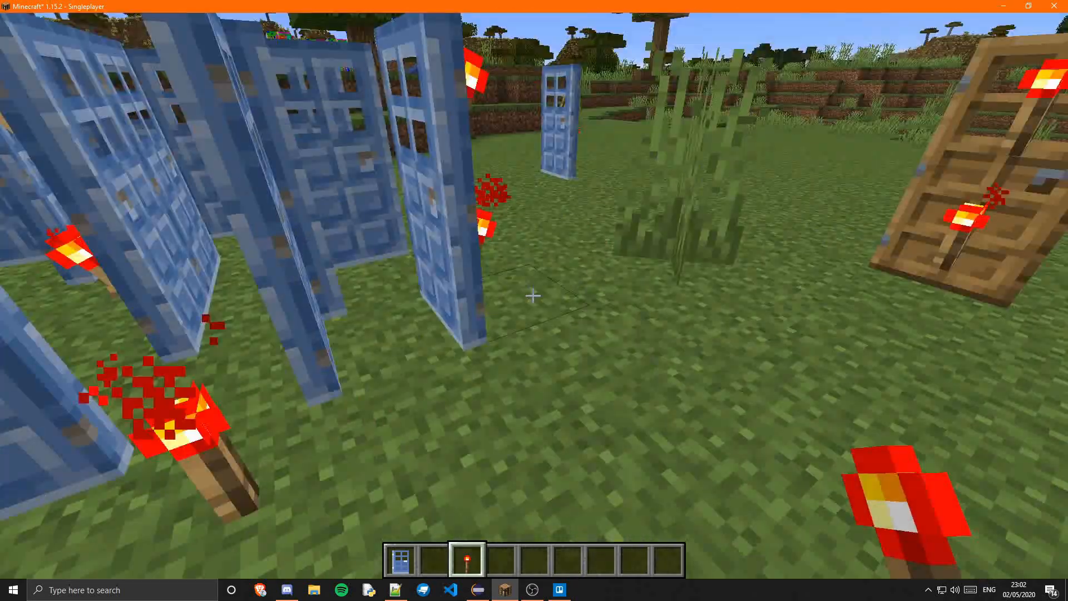
mouse_move(534, 296)
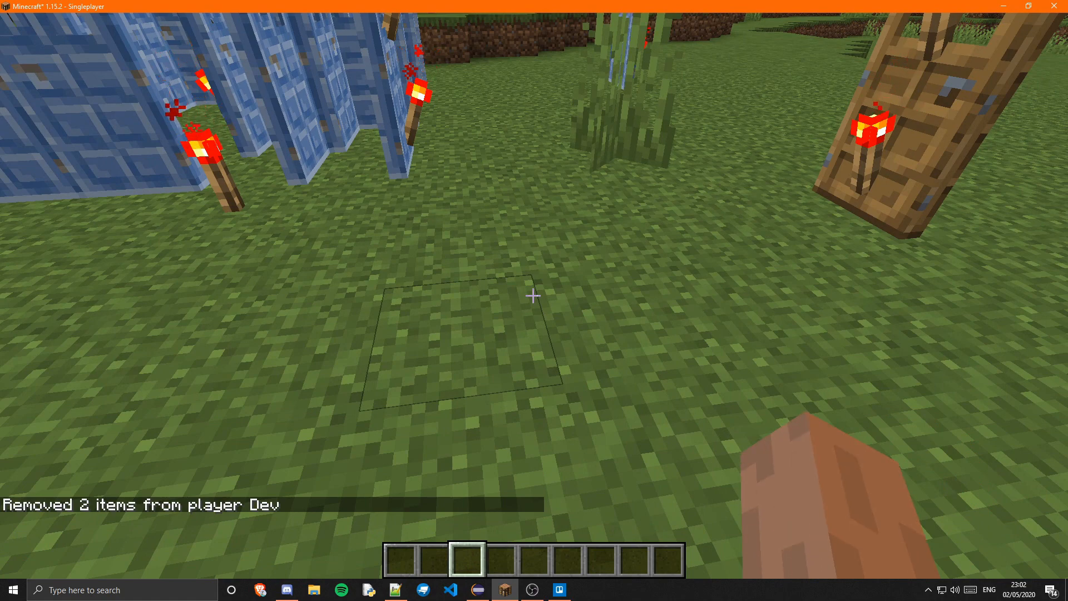
mouse_move(534, 296)
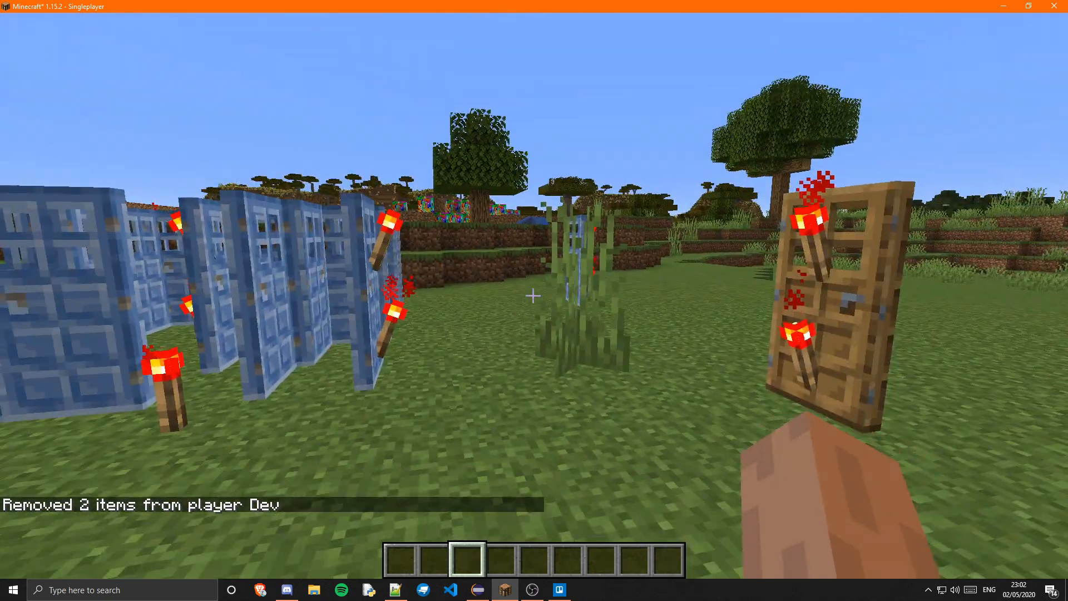
mouse_move(534, 295)
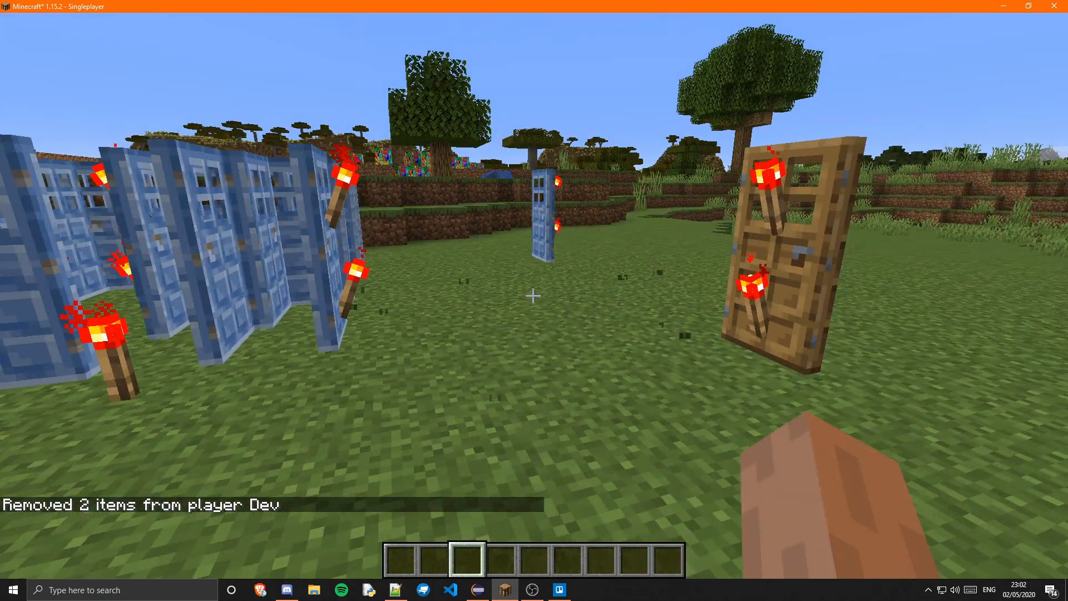